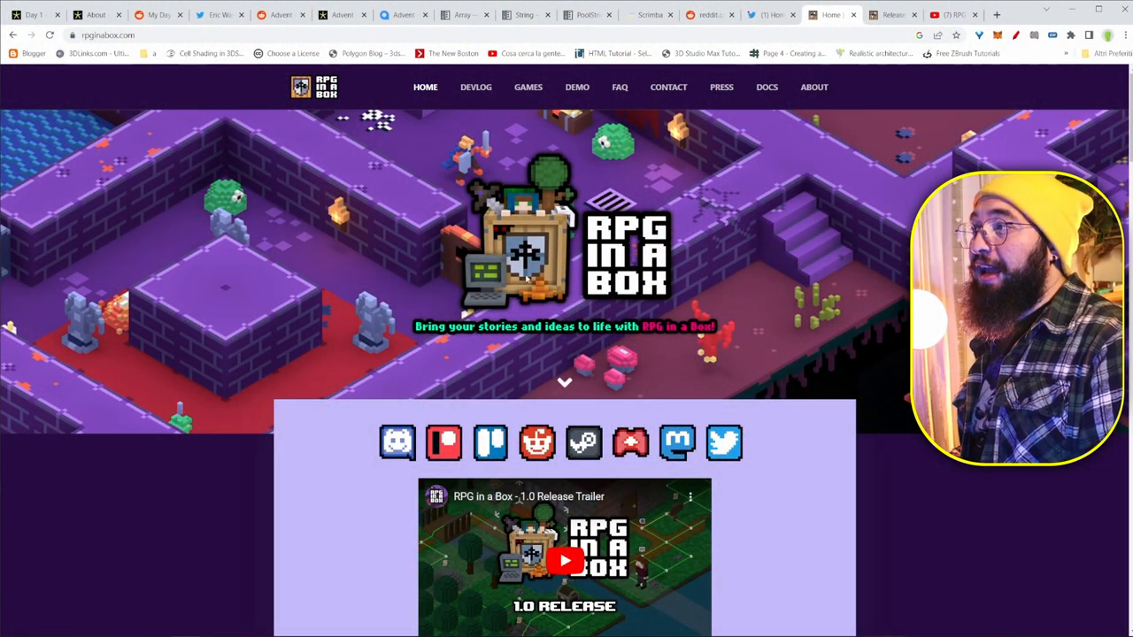
Scroll the RPG in a Box homepage down through the Beyond 1.0 Roadmap section.
scroll("down", 3)
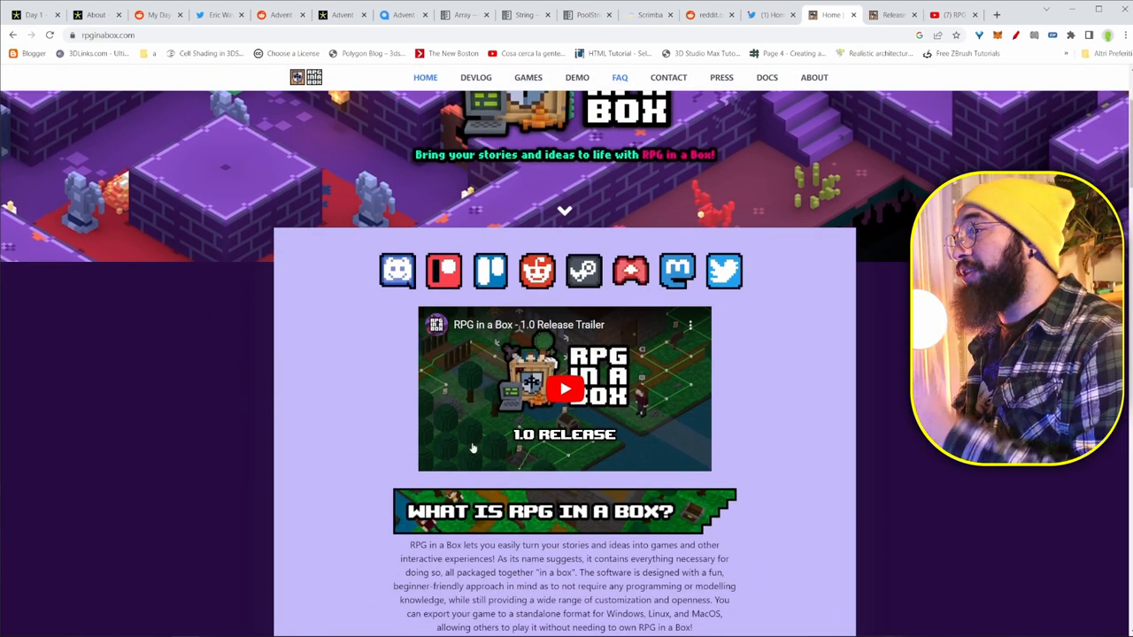
scroll("down", 3)
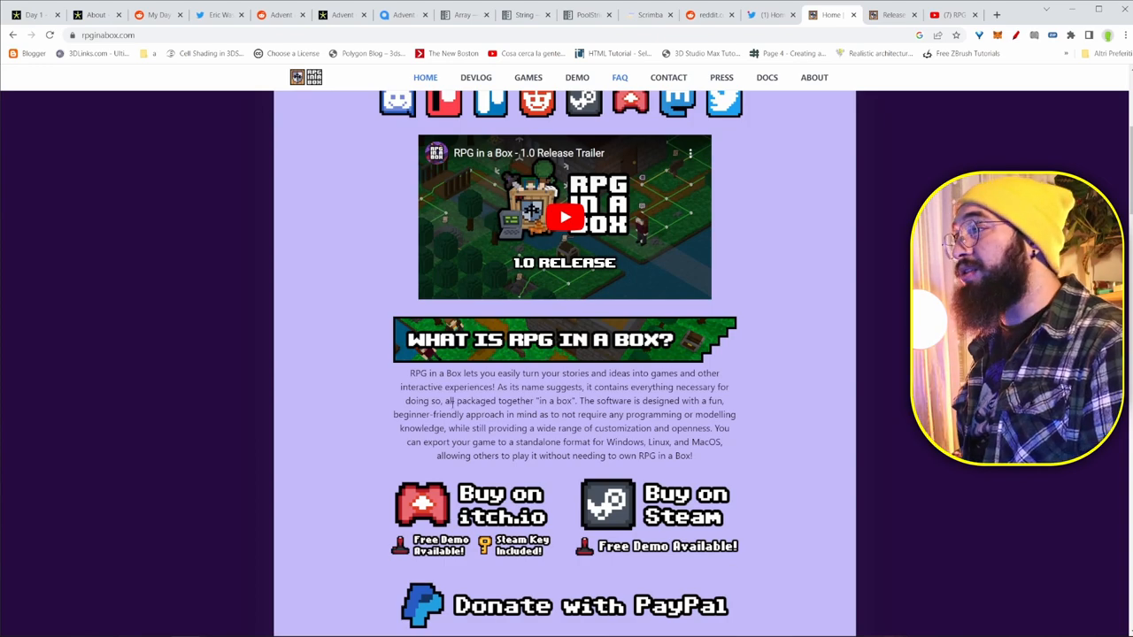
scroll("down", 3)
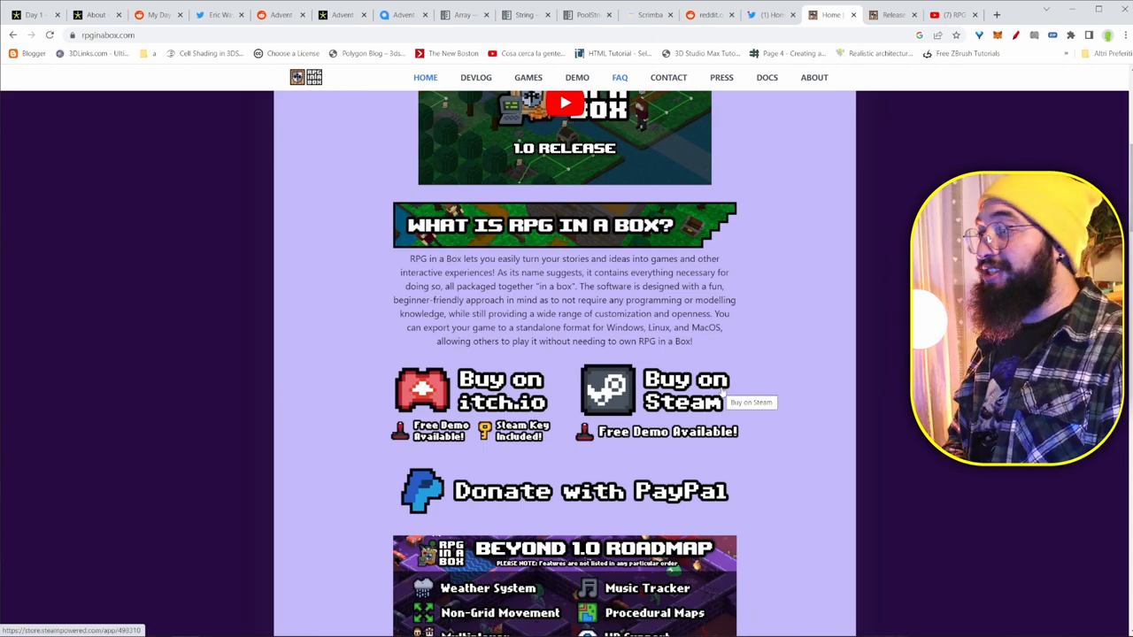
scroll("down", 3)
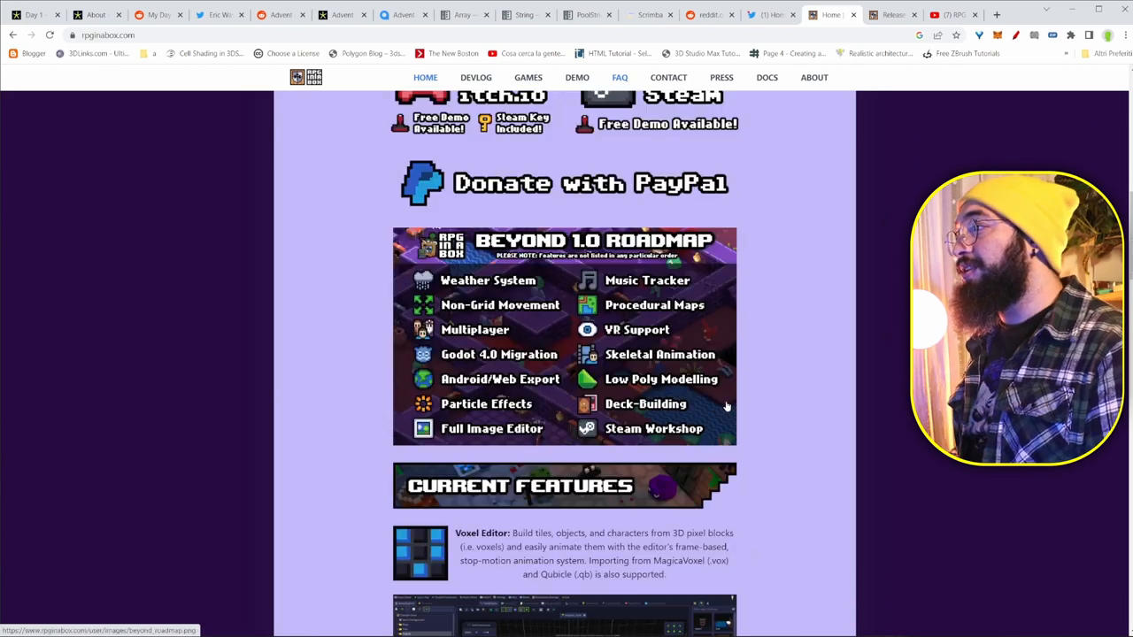
scroll("down", 3)
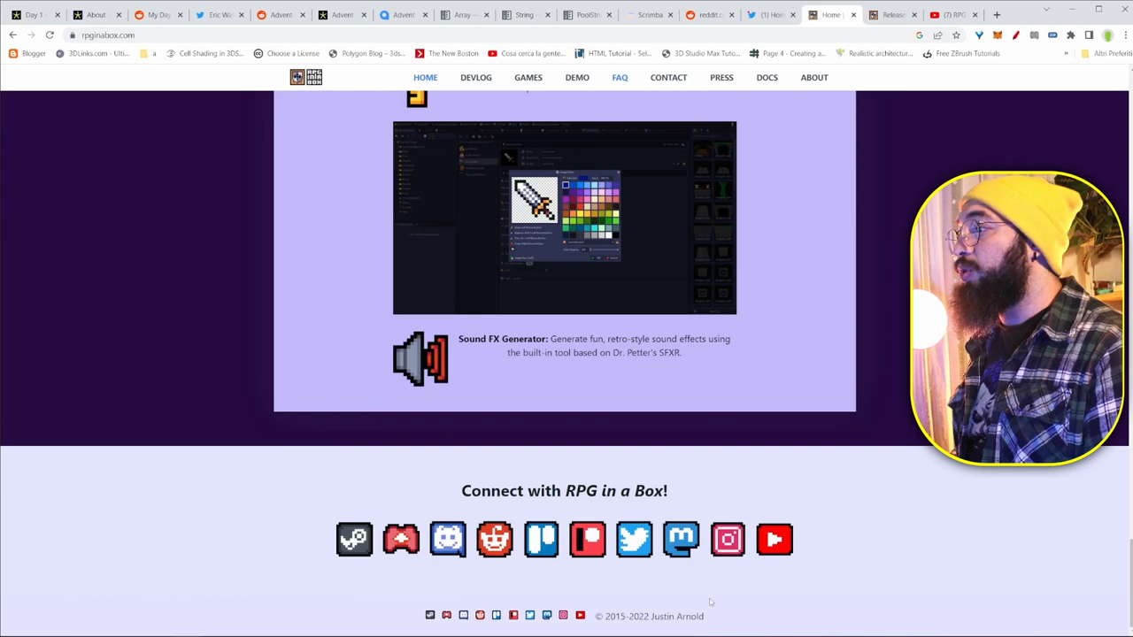
double_click(677, 615)
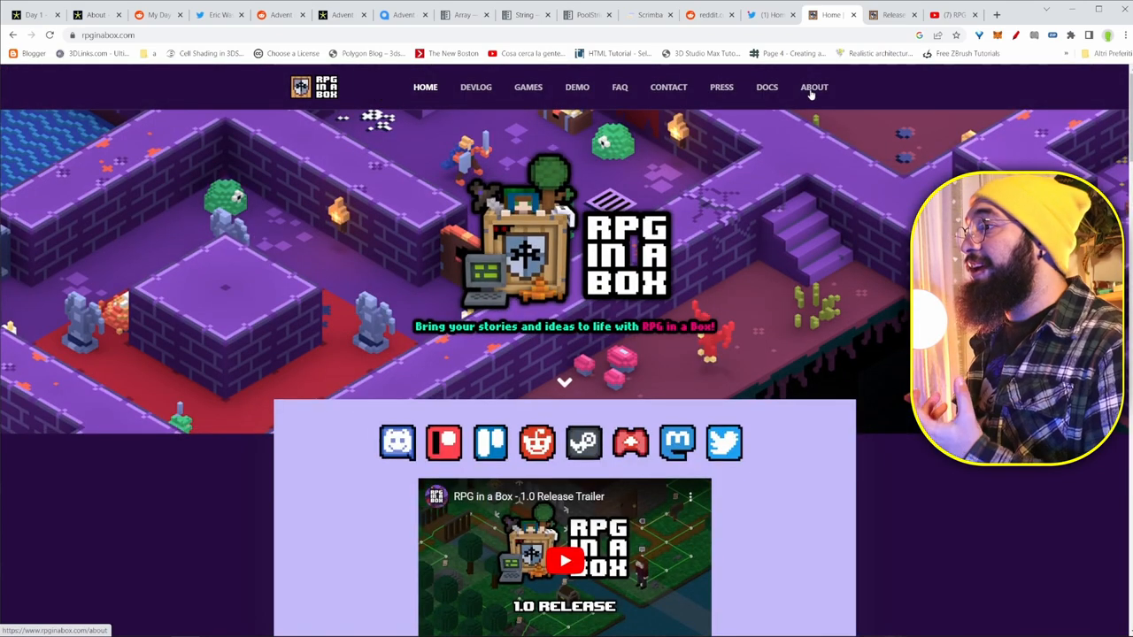
mouse_move(722, 345)
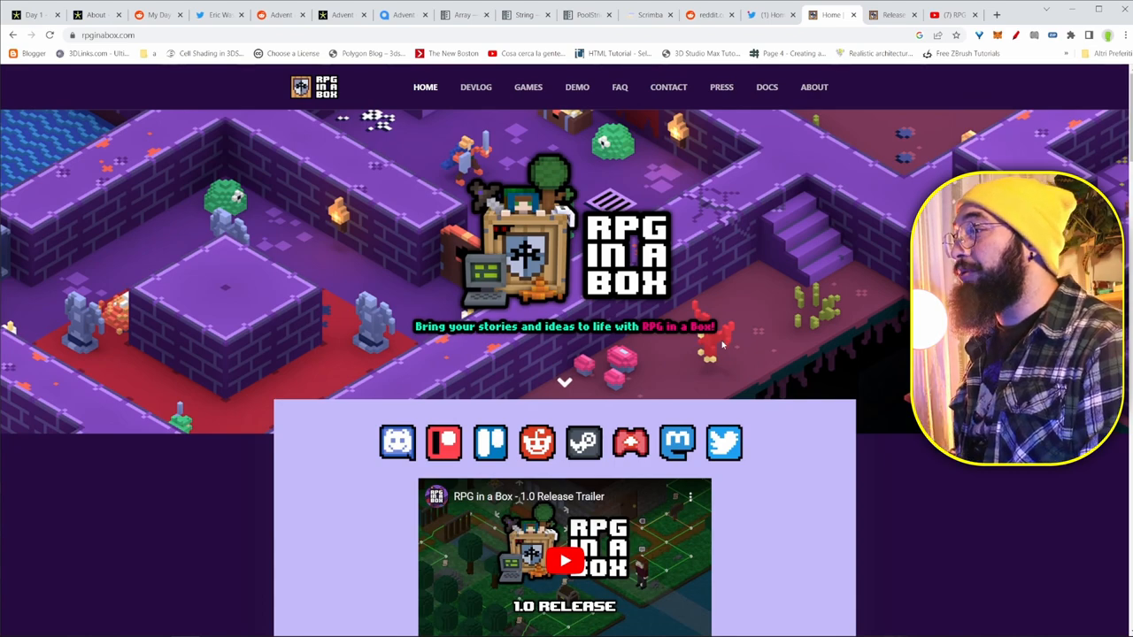
scroll("down", 3)
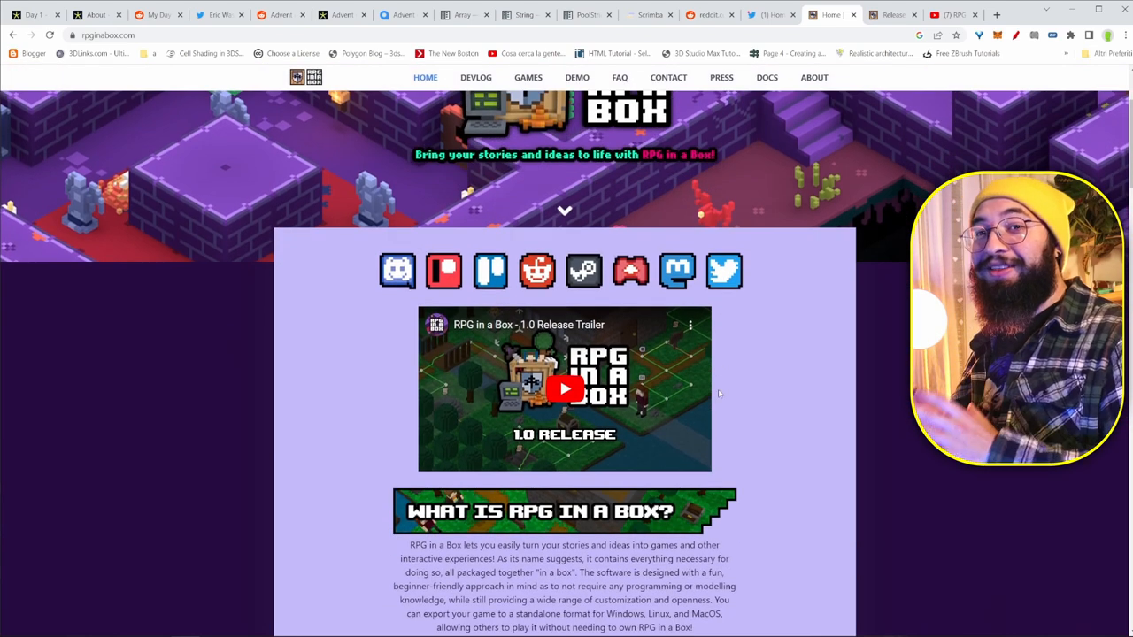
scroll("down", 3)
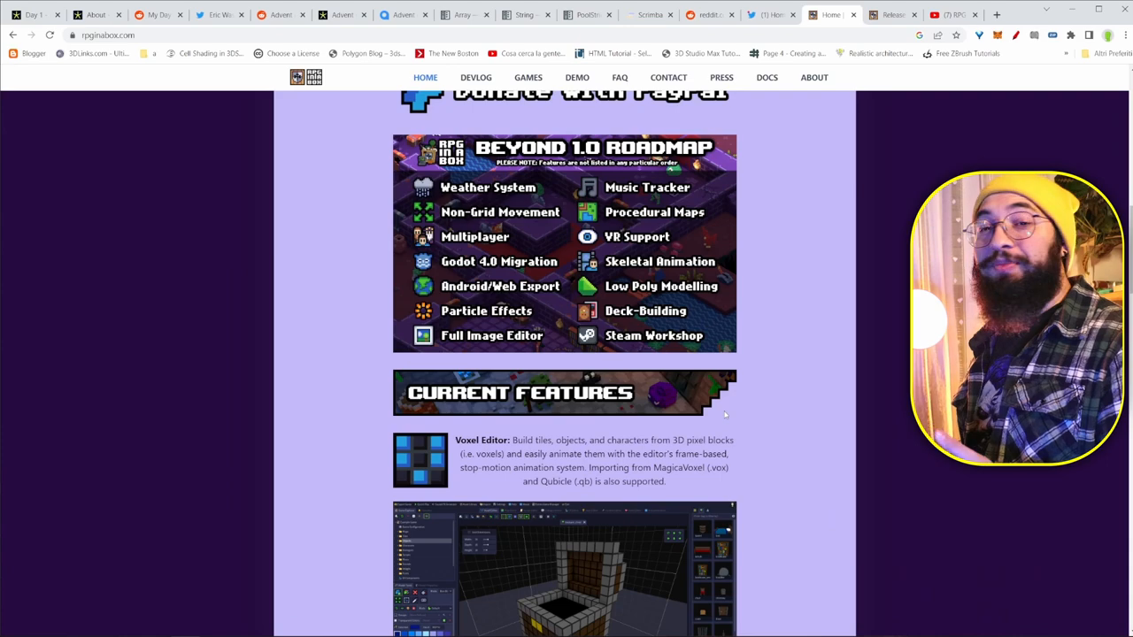
scroll("up", 3)
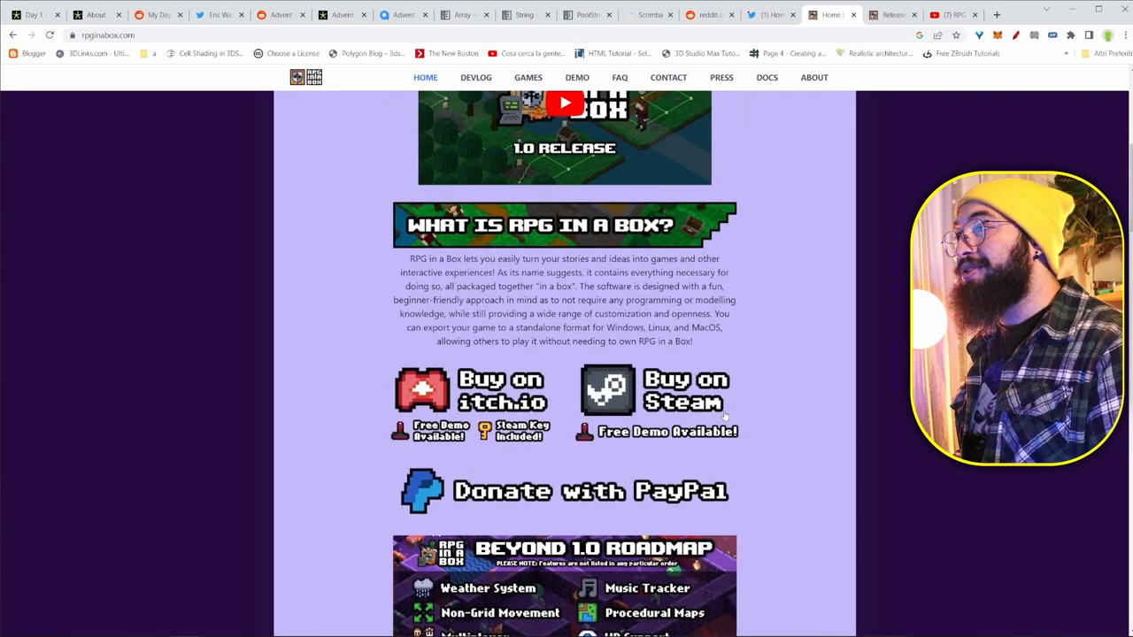
scroll("down", 3)
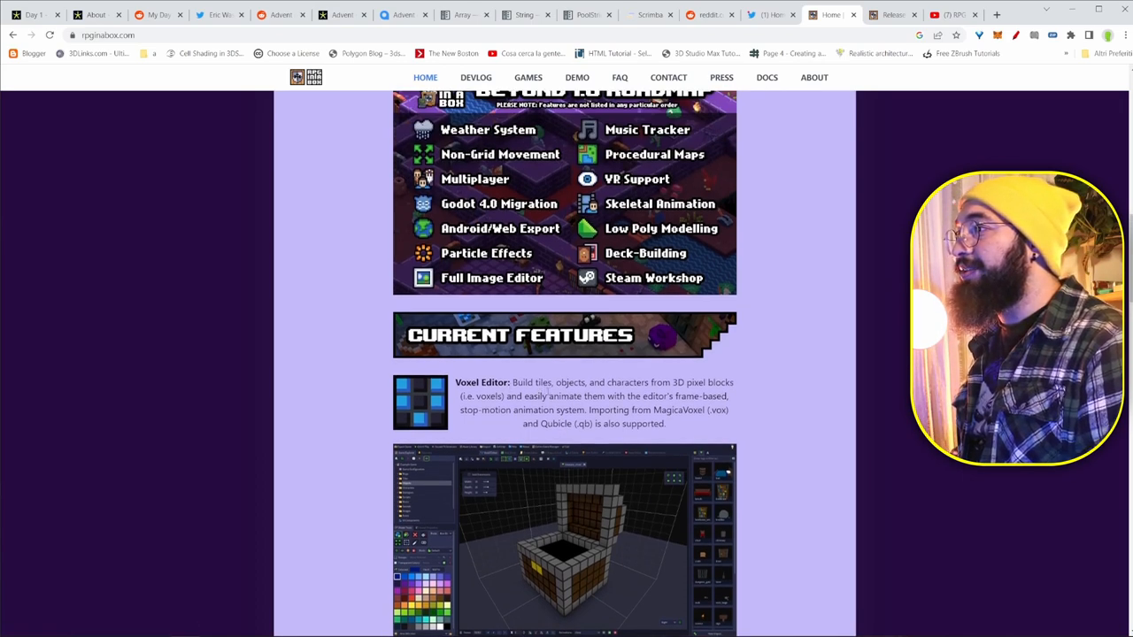
Continue through the Current Features section, including UI Customization, down to the footer.
scroll("down", 3)
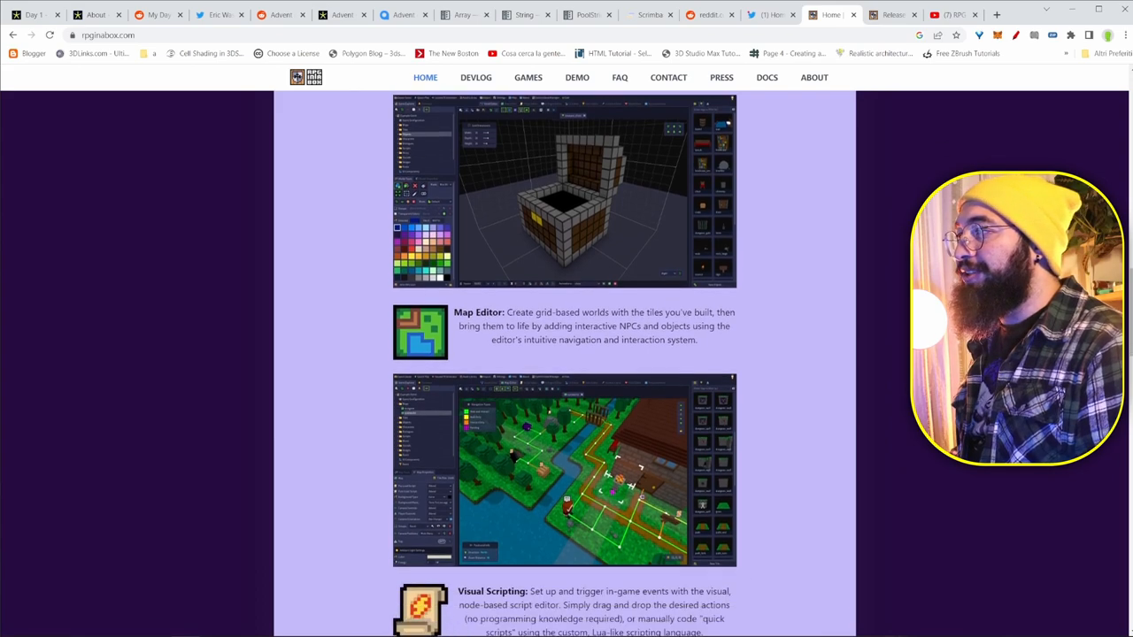
scroll("down", 3)
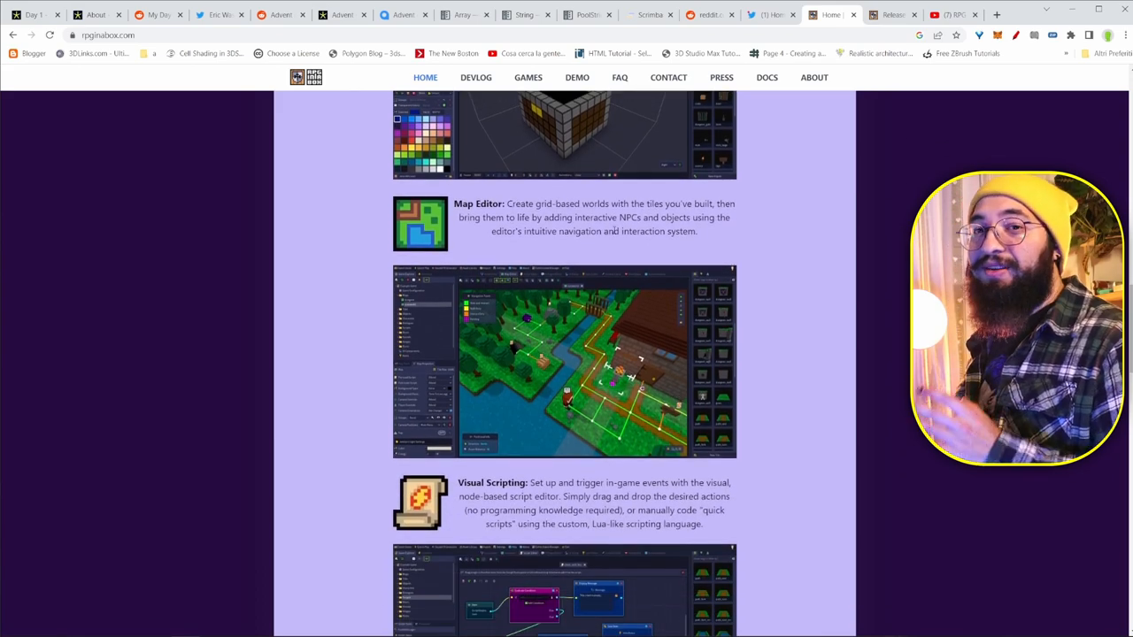
scroll("down", 3)
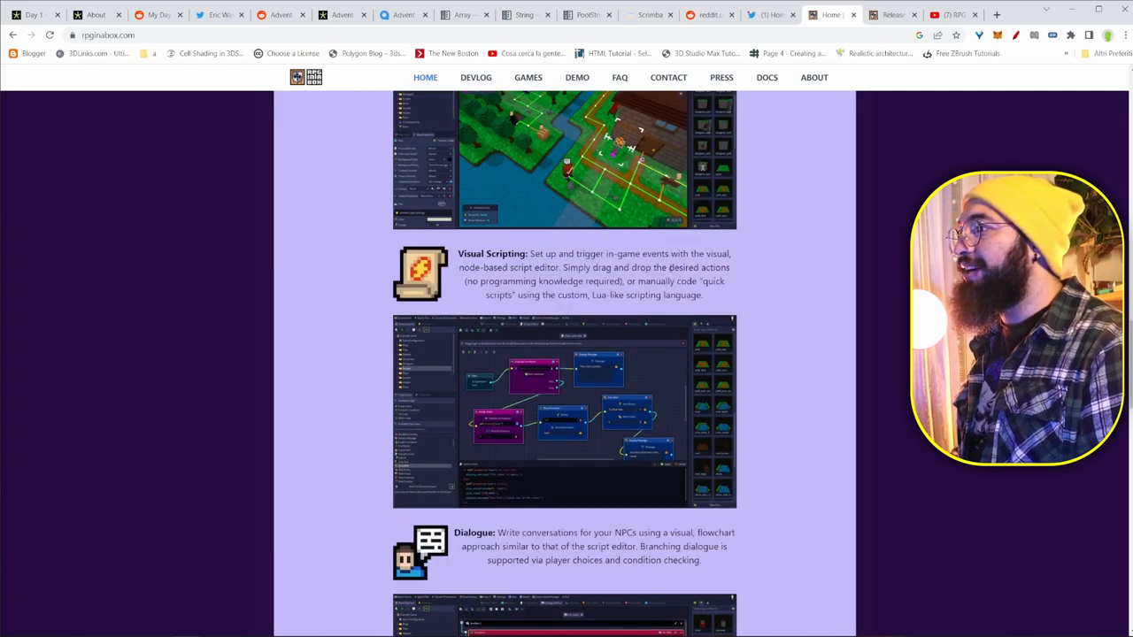
scroll("down", 3)
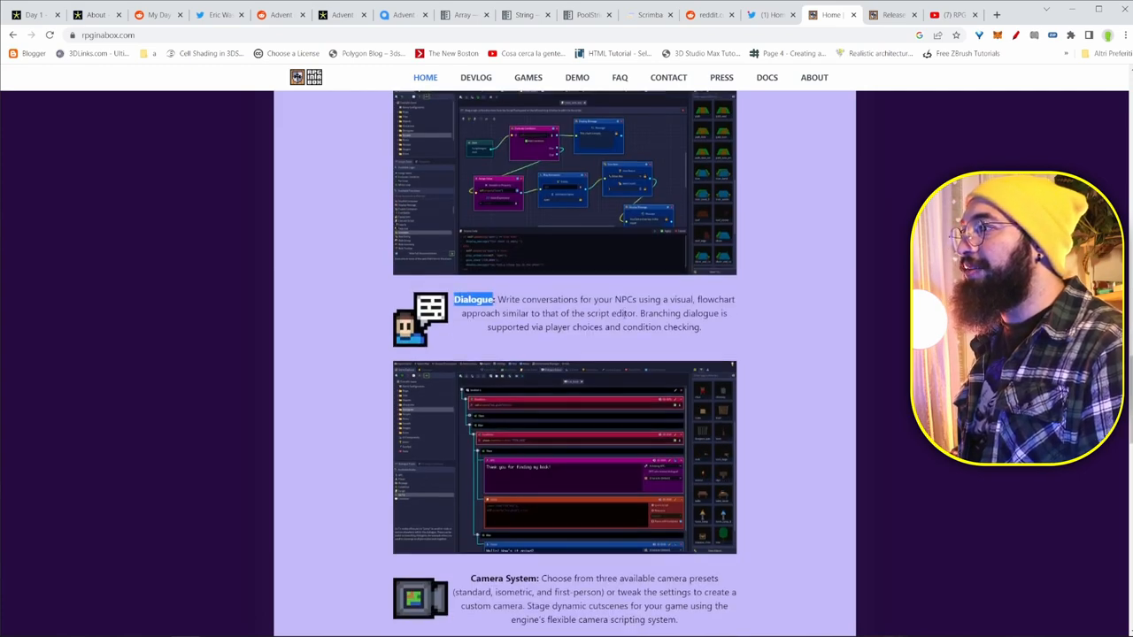
scroll("down", 3)
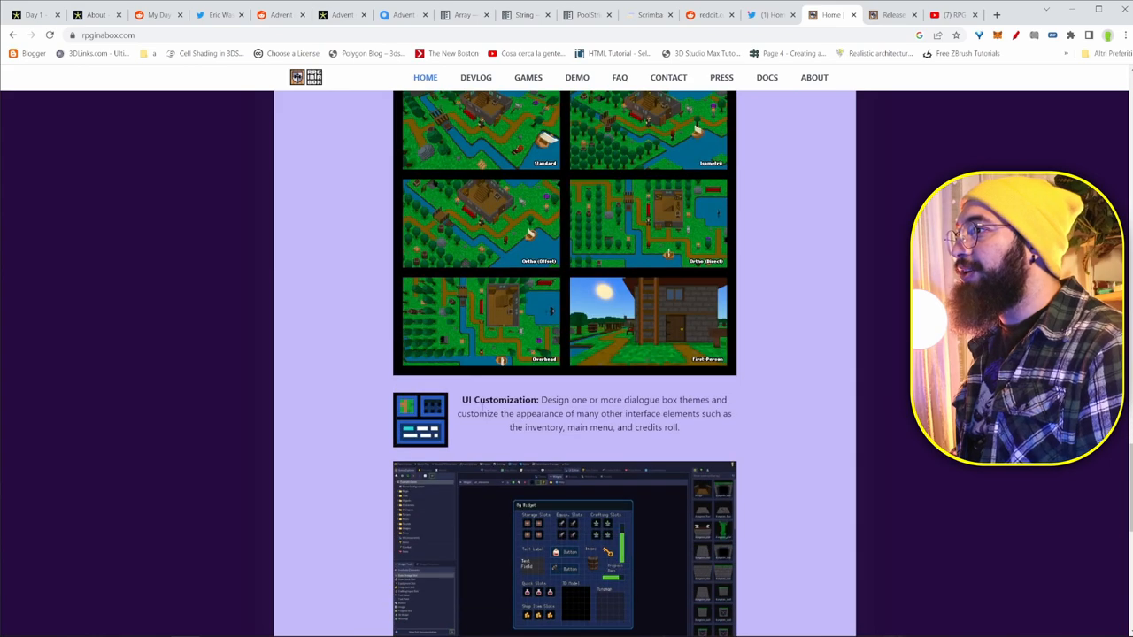
double_click(482, 400)
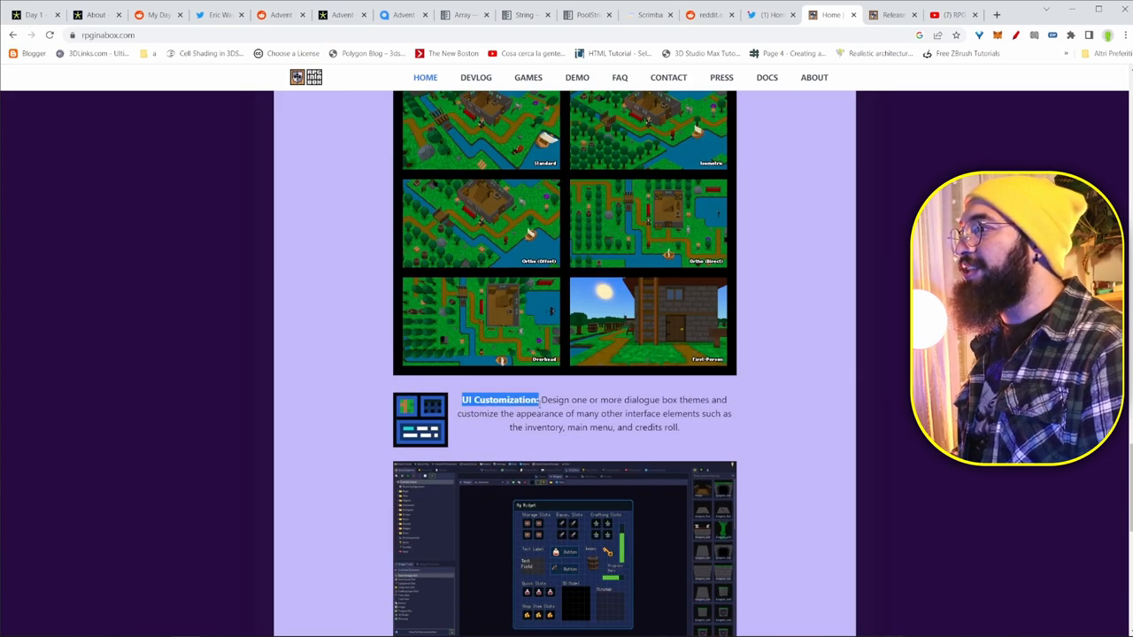
scroll("down", 3)
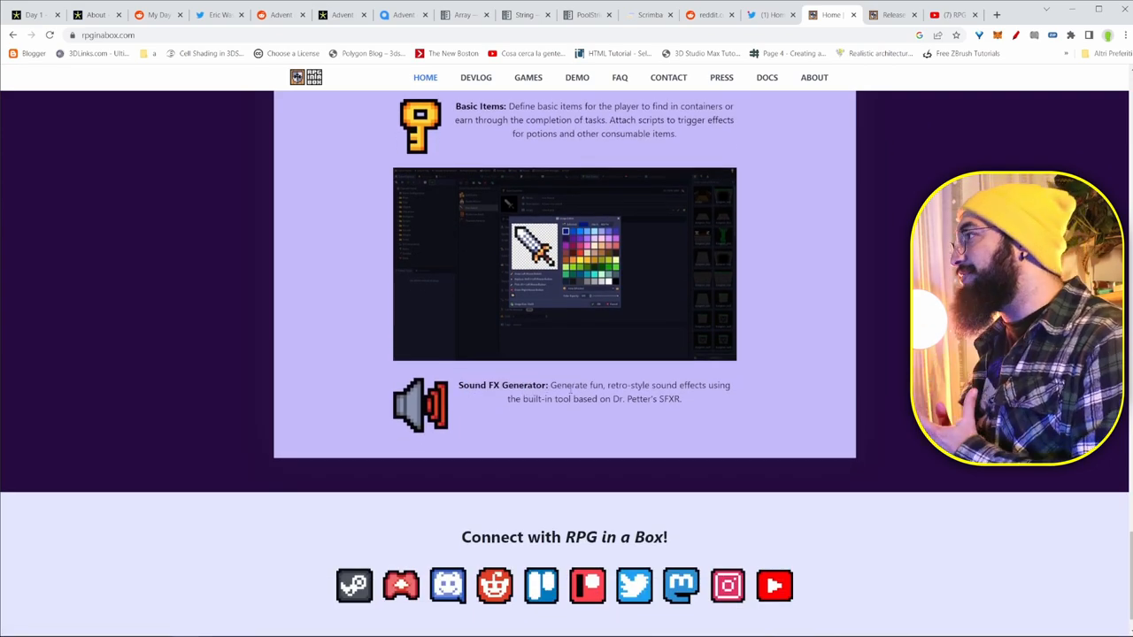
scroll("down", 3)
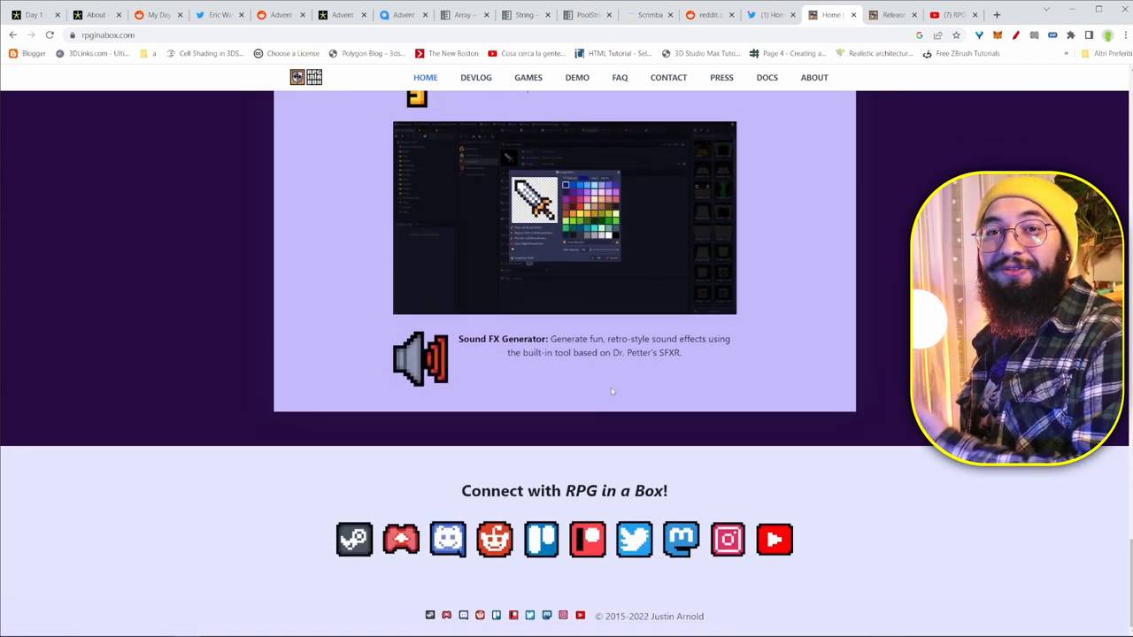
Visit the devlog release notes, then browse down the community game showcase.
left_click(474, 78)
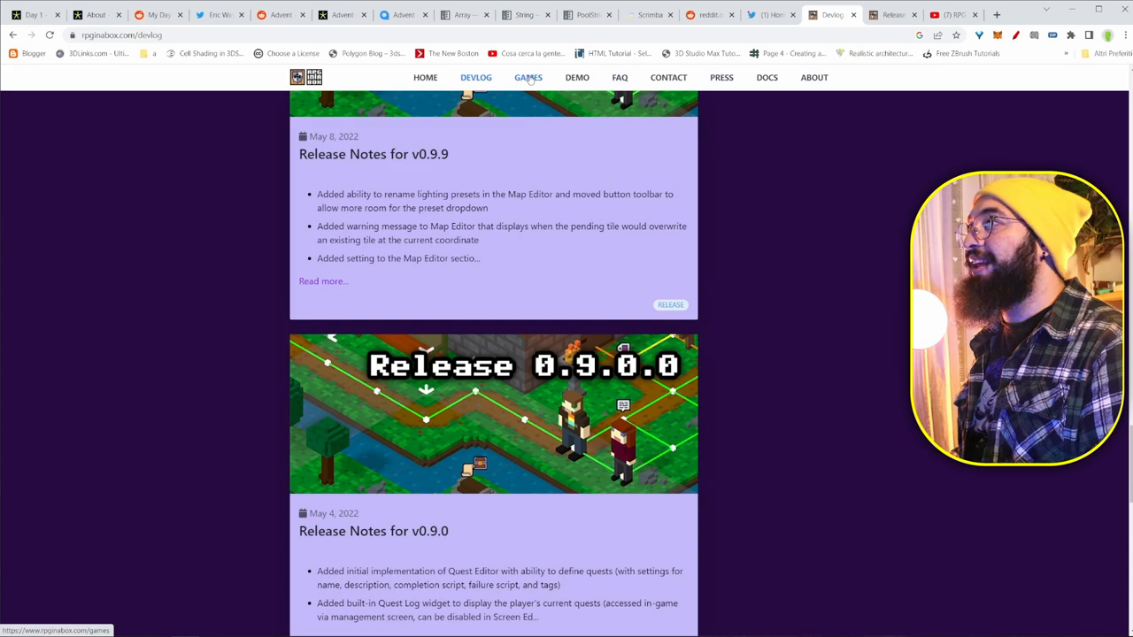
left_click(527, 77)
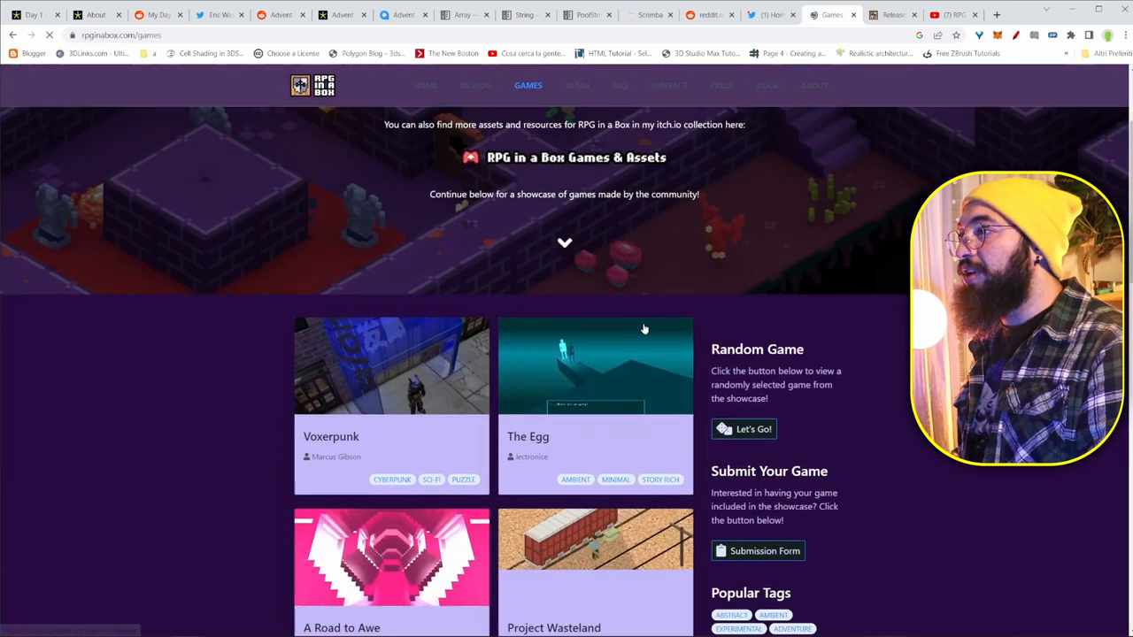
scroll("down", 3)
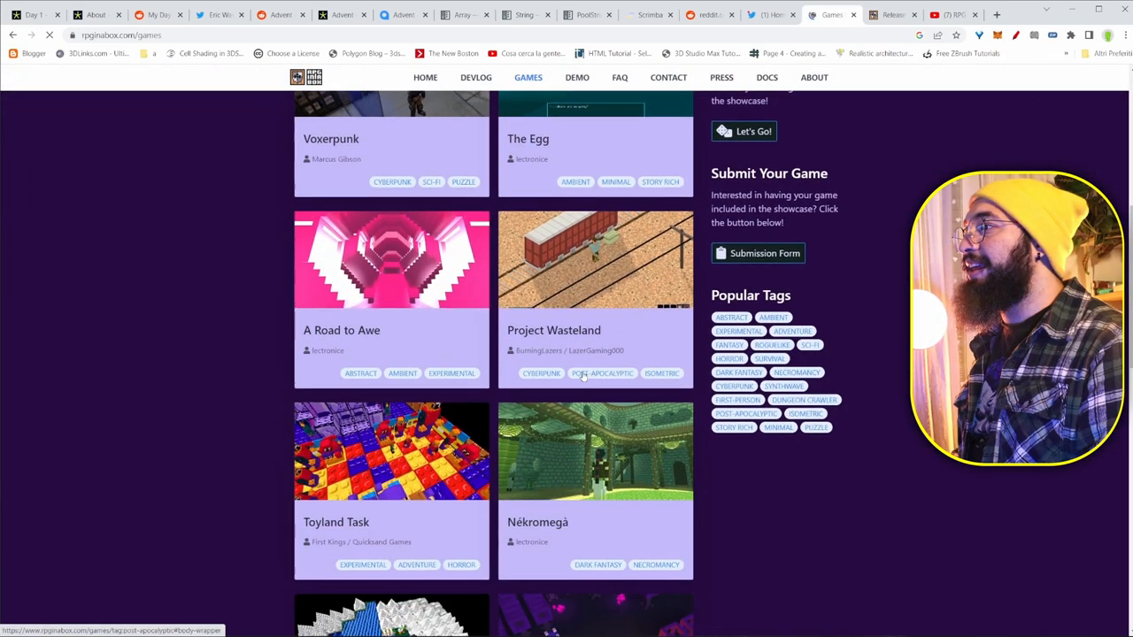
scroll("down", 3)
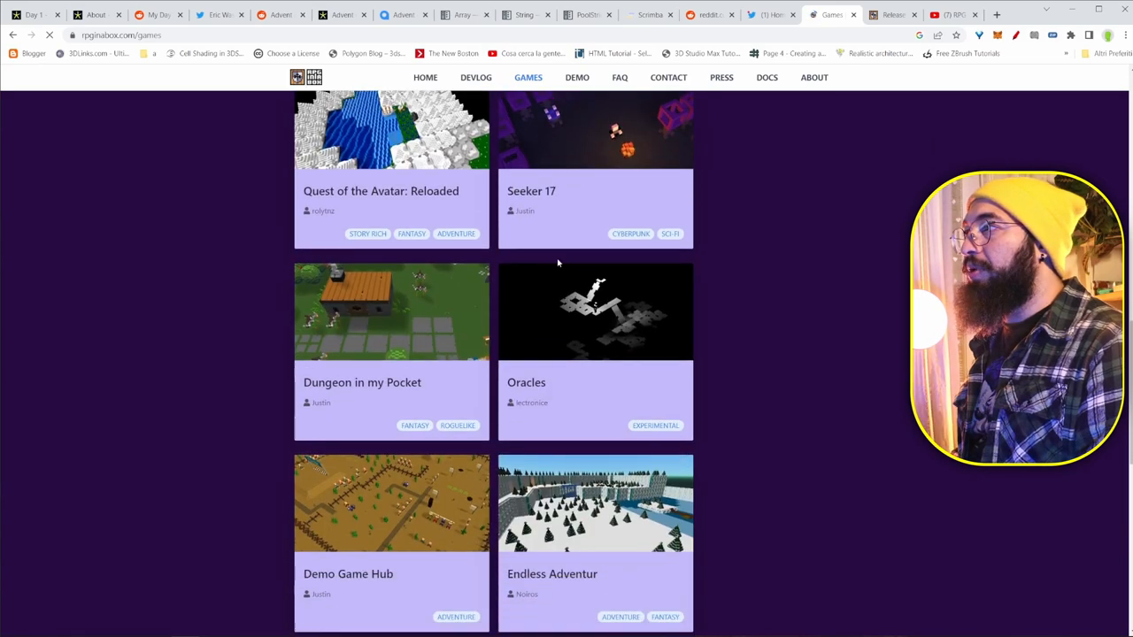
scroll("down", 3)
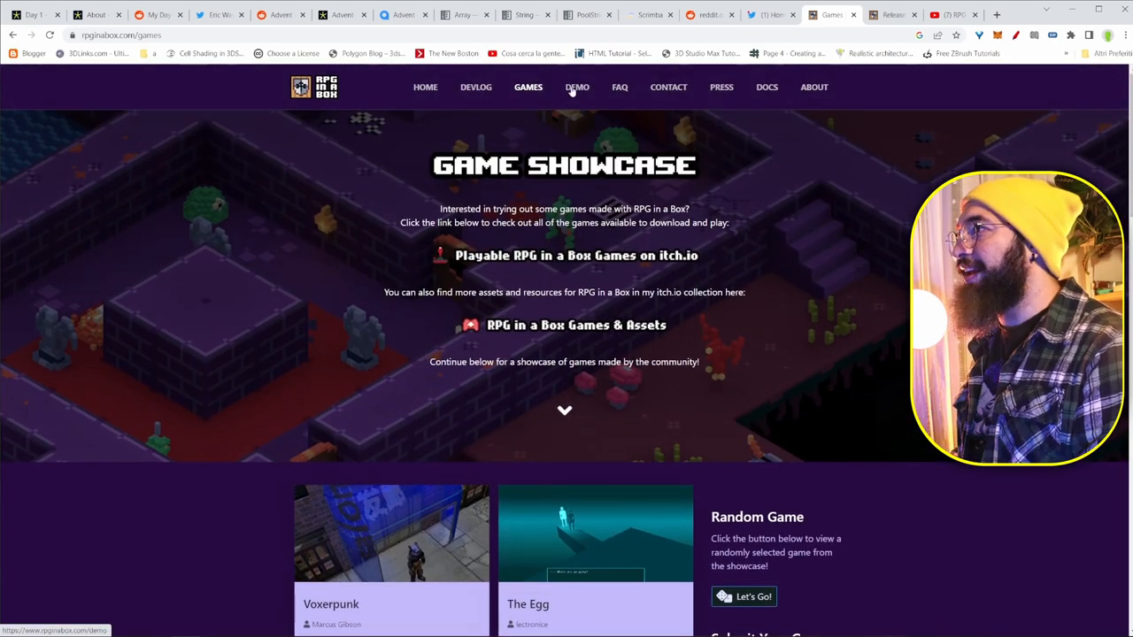
Visit the free demo page and then the site's press page.
left_click(577, 86)
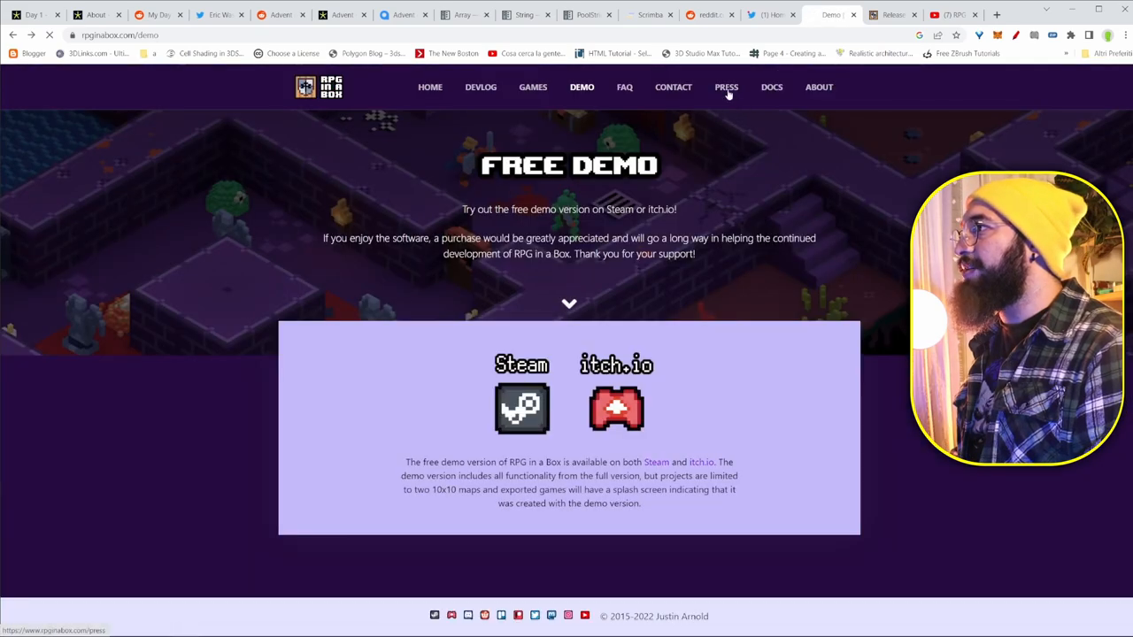
left_click(726, 87)
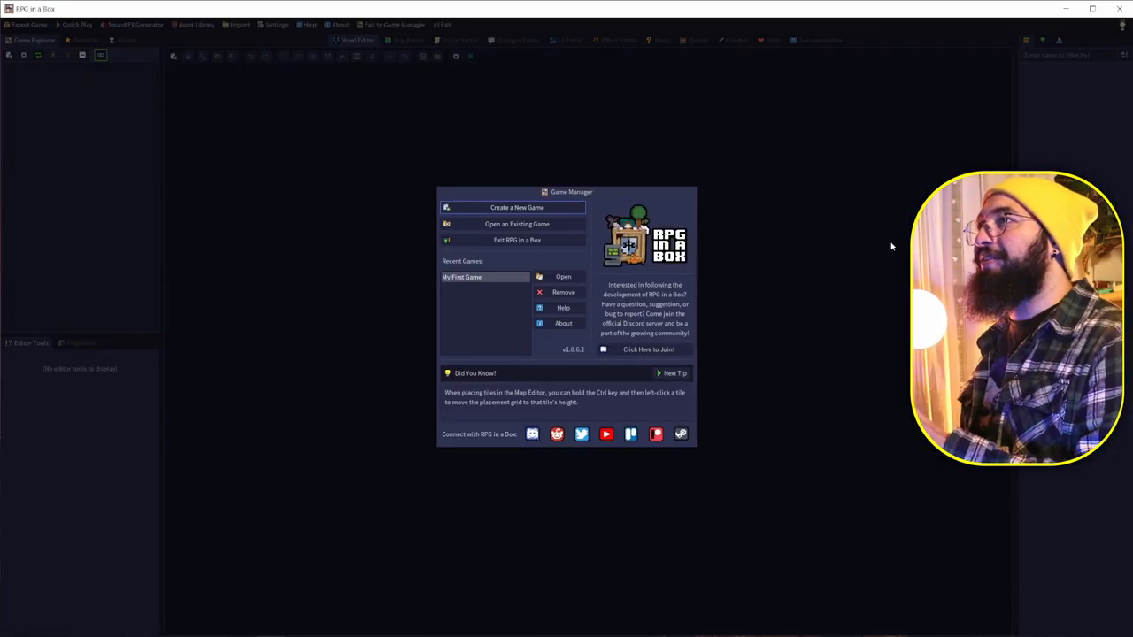
mouse_move(722, 273)
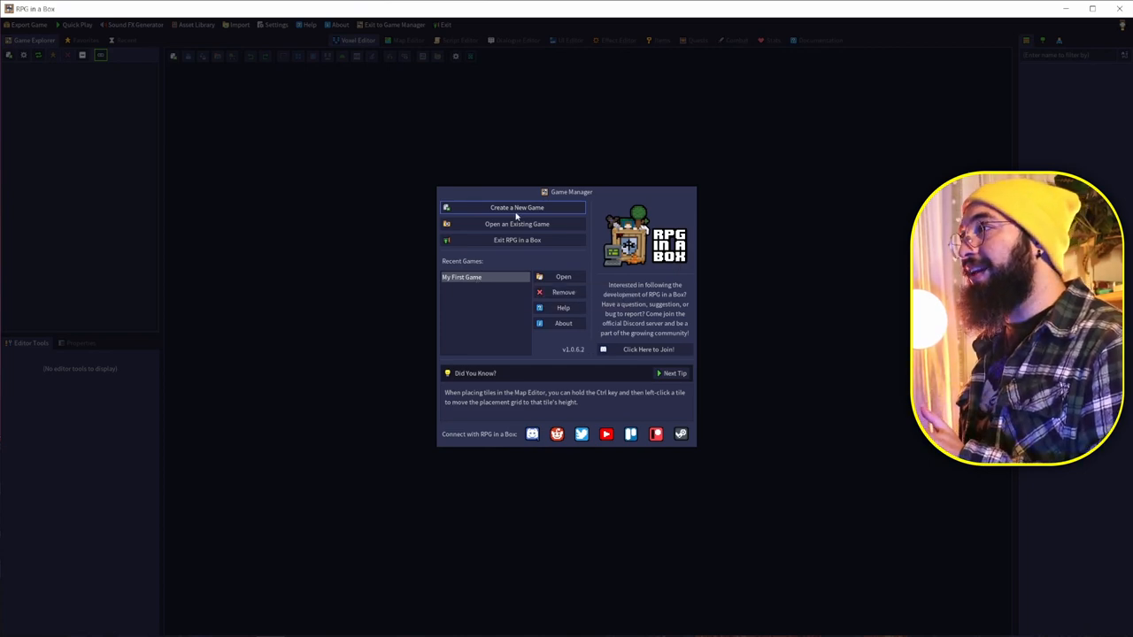
Choose Create a New Game in the Game Manager window.
left_click(517, 207)
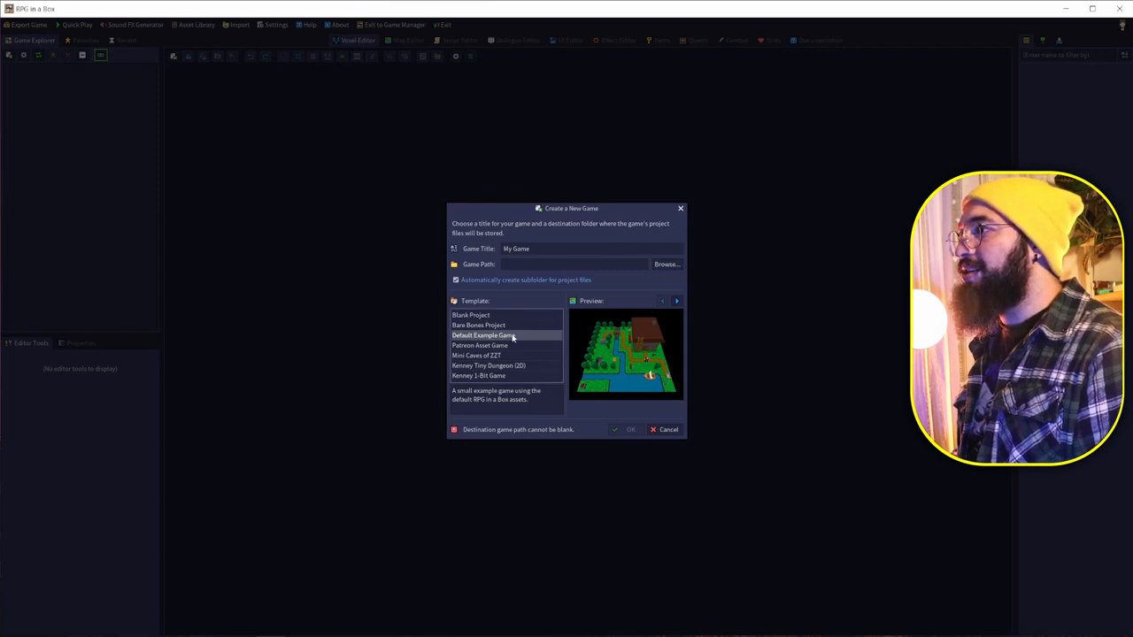
Preview the Bare Bones, Pokemon Asset, ZZT caves and Kenney 1-Bit templates.
left_click(471, 315)
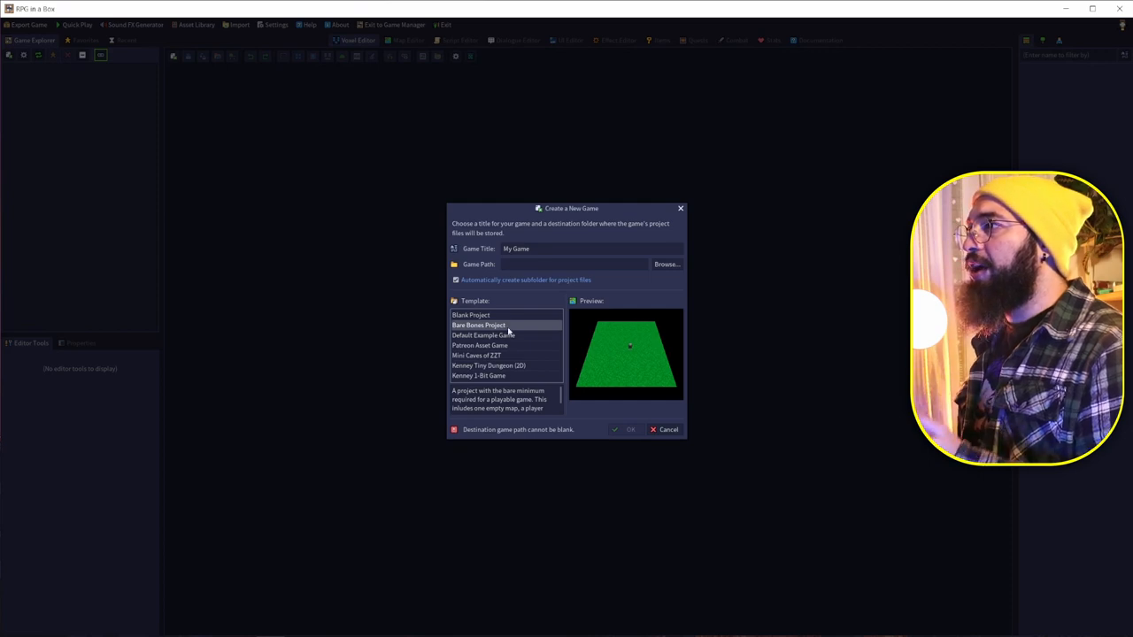
mouse_move(513, 350)
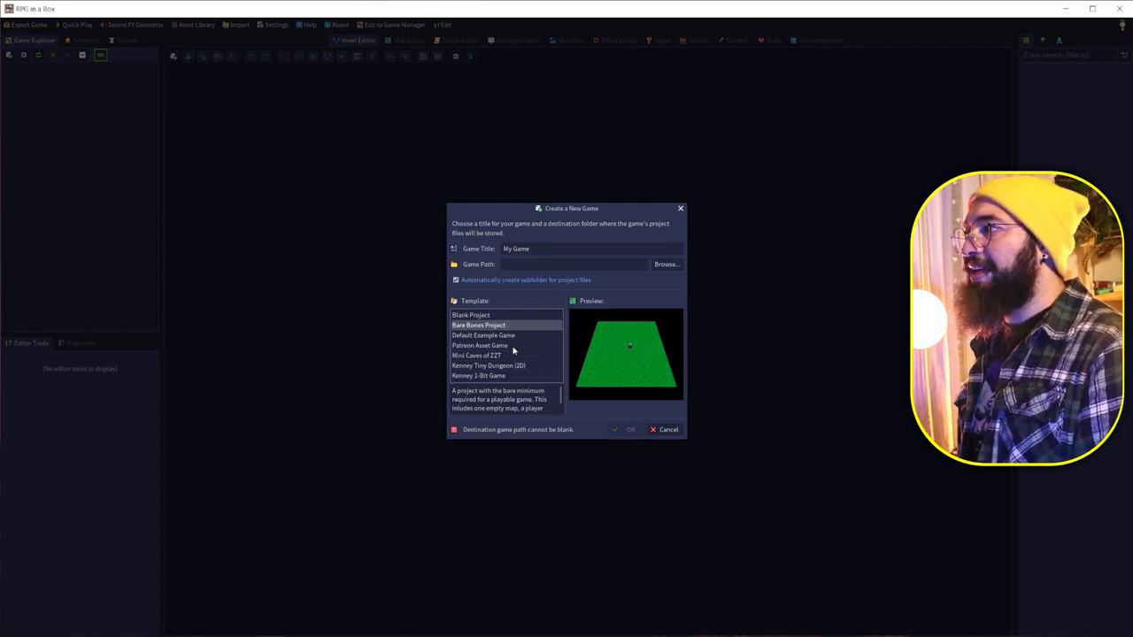
left_click(480, 346)
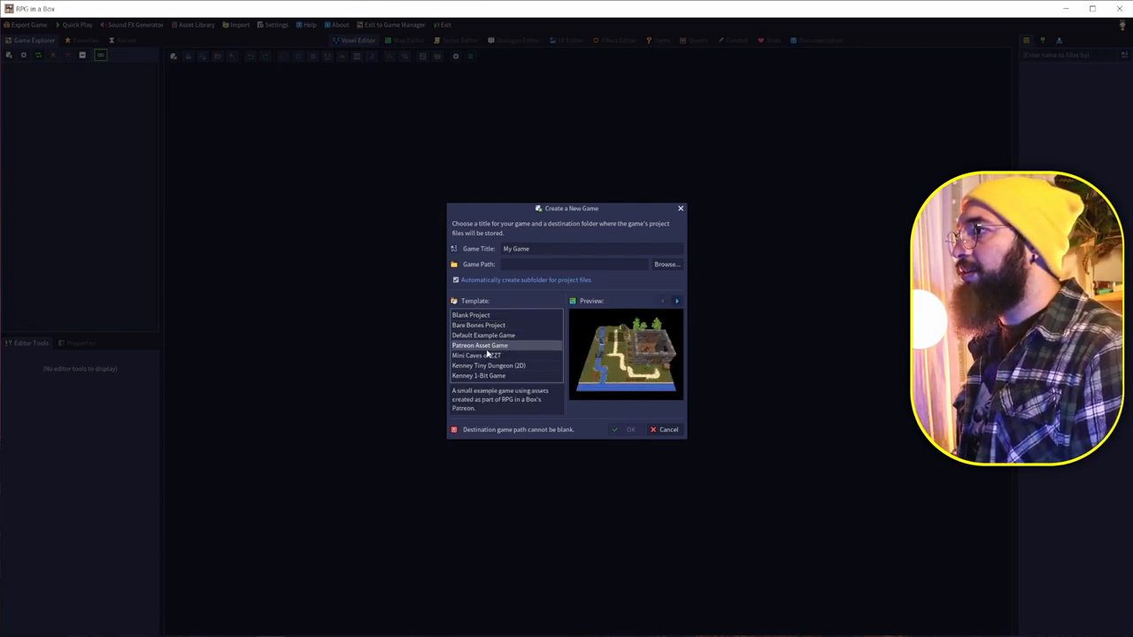
left_click(476, 353)
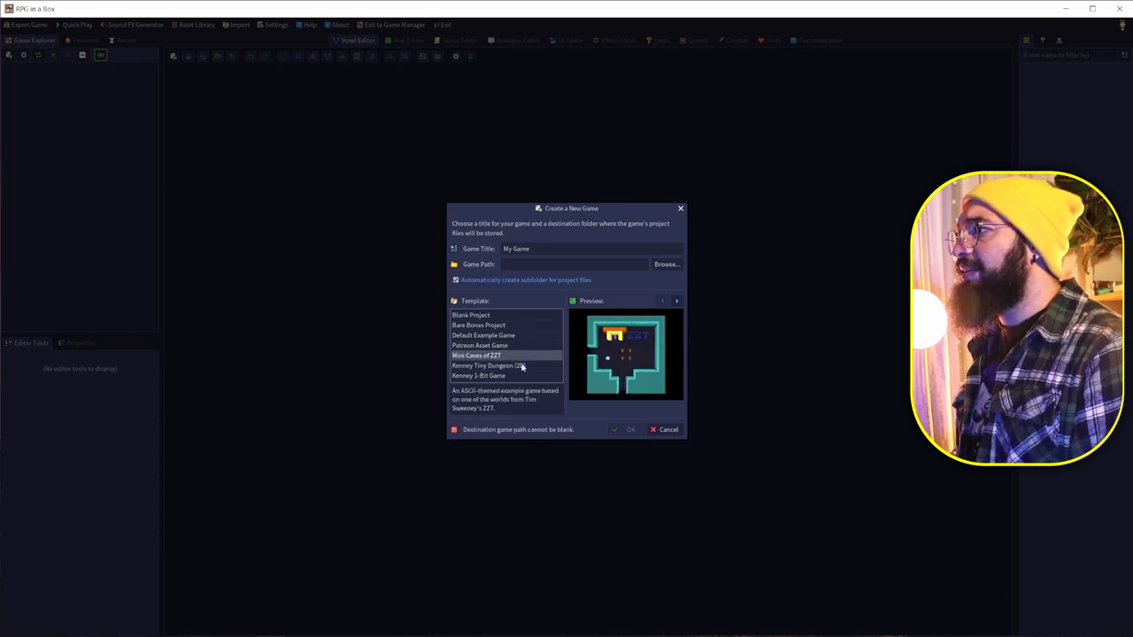
left_click(478, 375)
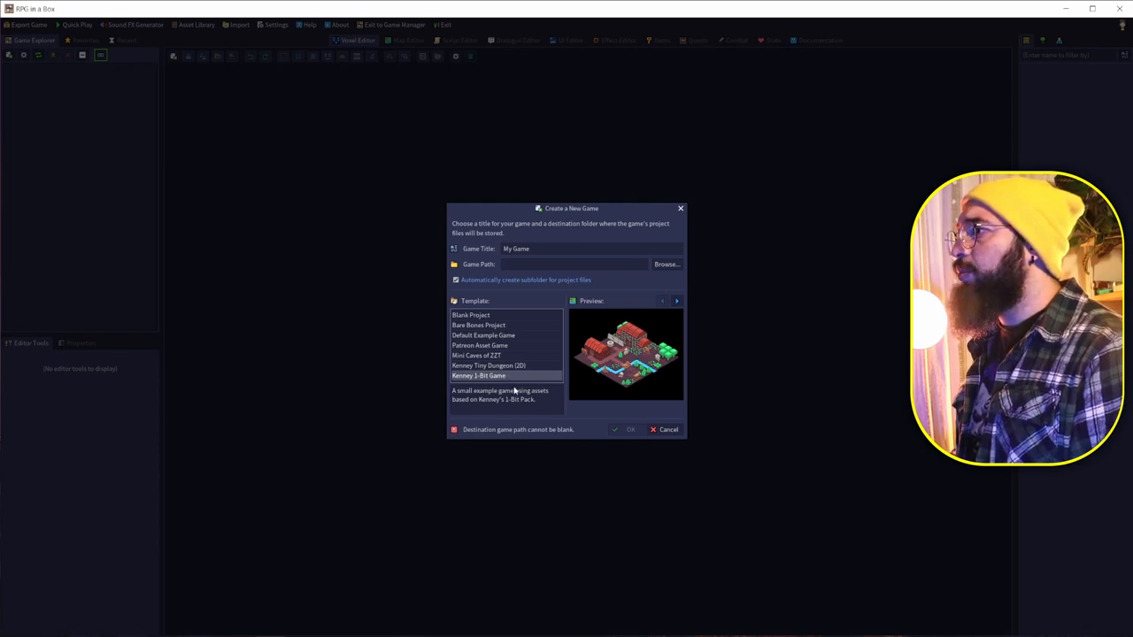
mouse_move(683, 442)
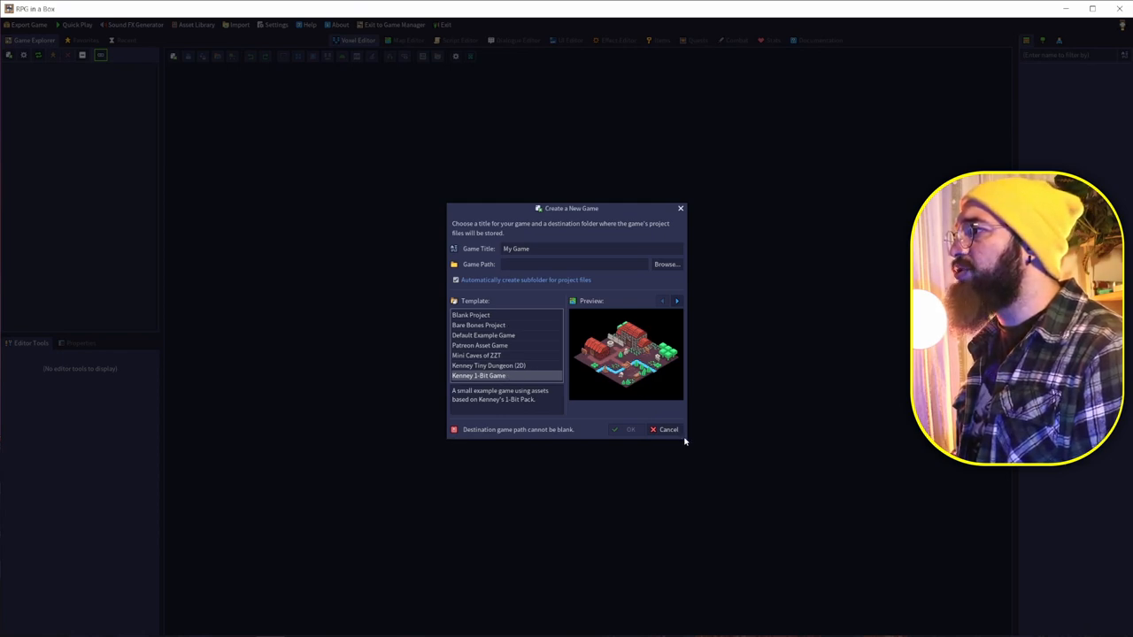
mouse_move(608, 396)
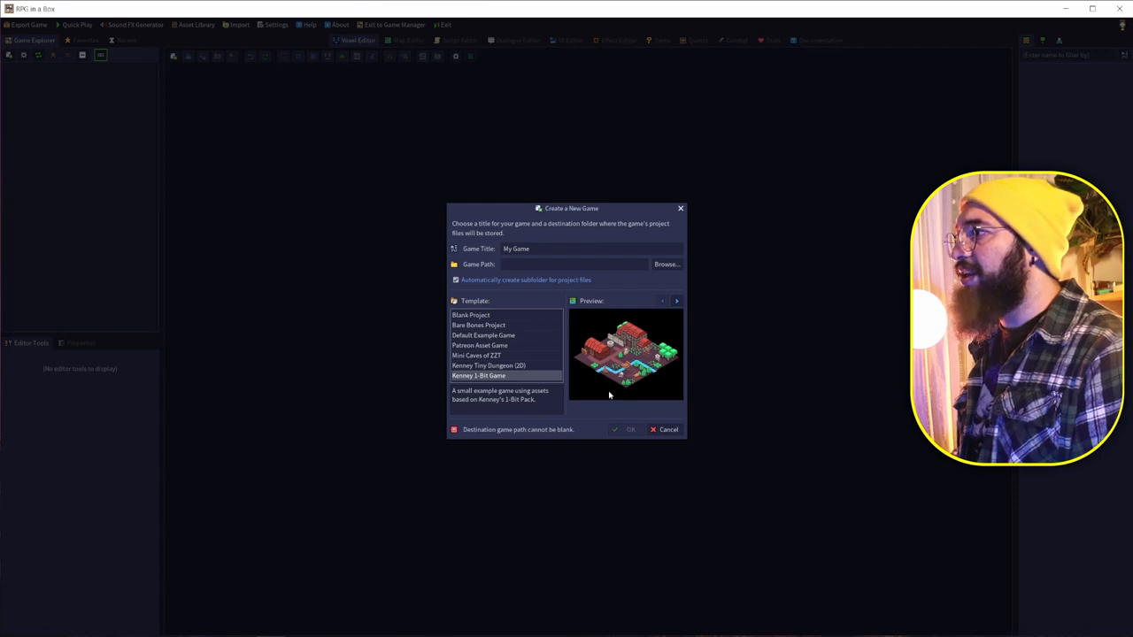
Select the Default Example Game template and set the new game's save path.
left_click(483, 337)
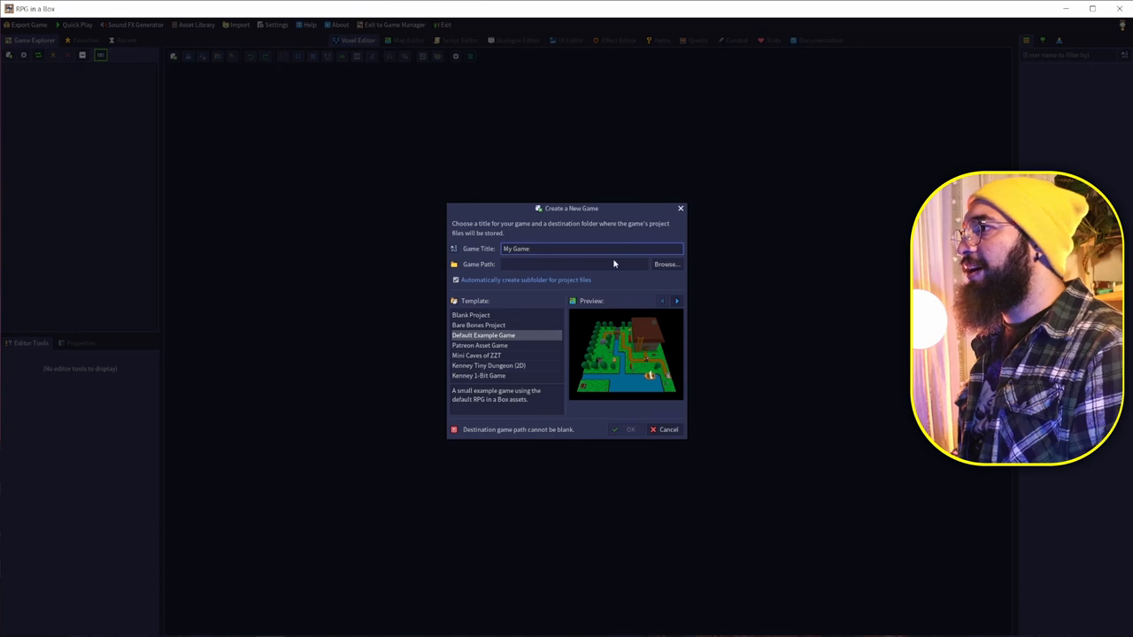
left_click(665, 263)
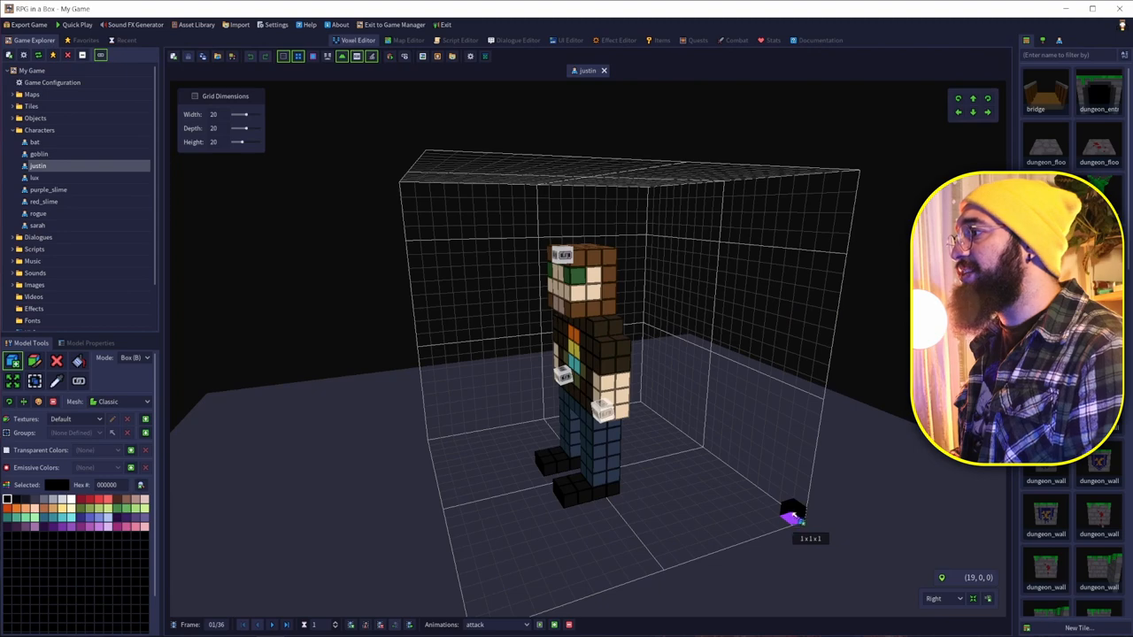
Orbit the character, step through its attack animation frames, then load the walk animation.
left_click_drag(793, 513, 712, 545)
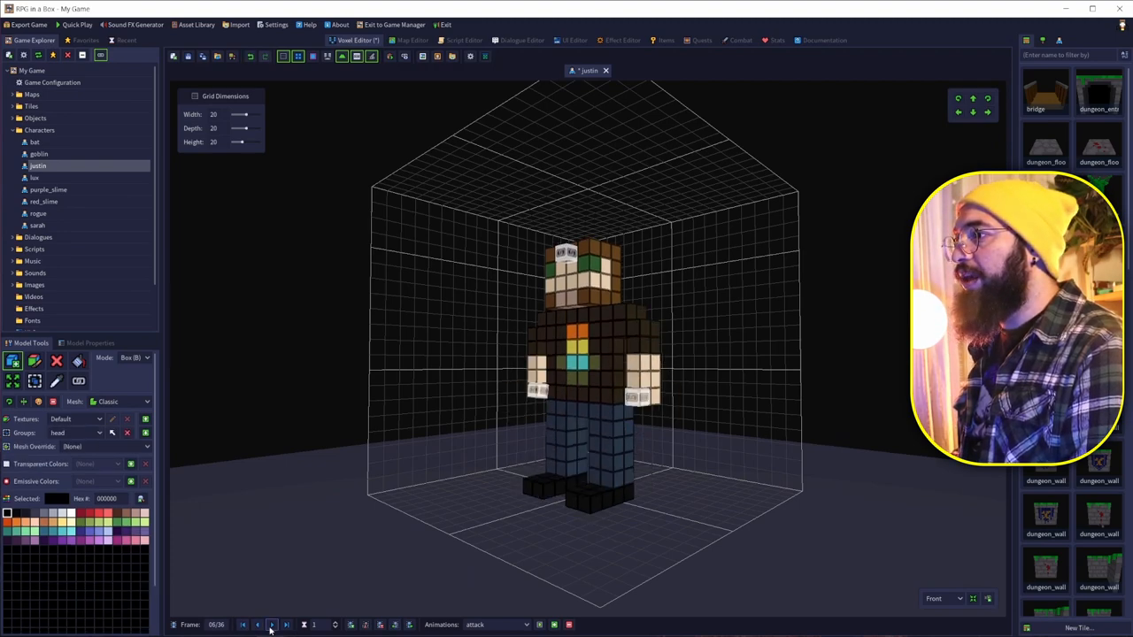
left_click(272, 625)
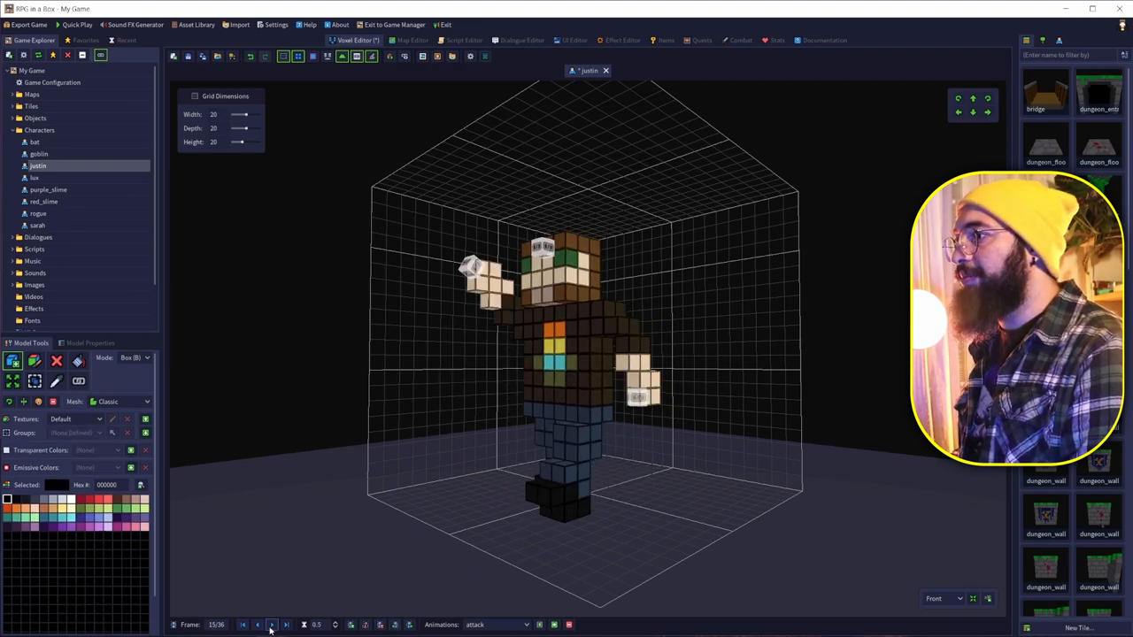
left_click(259, 625)
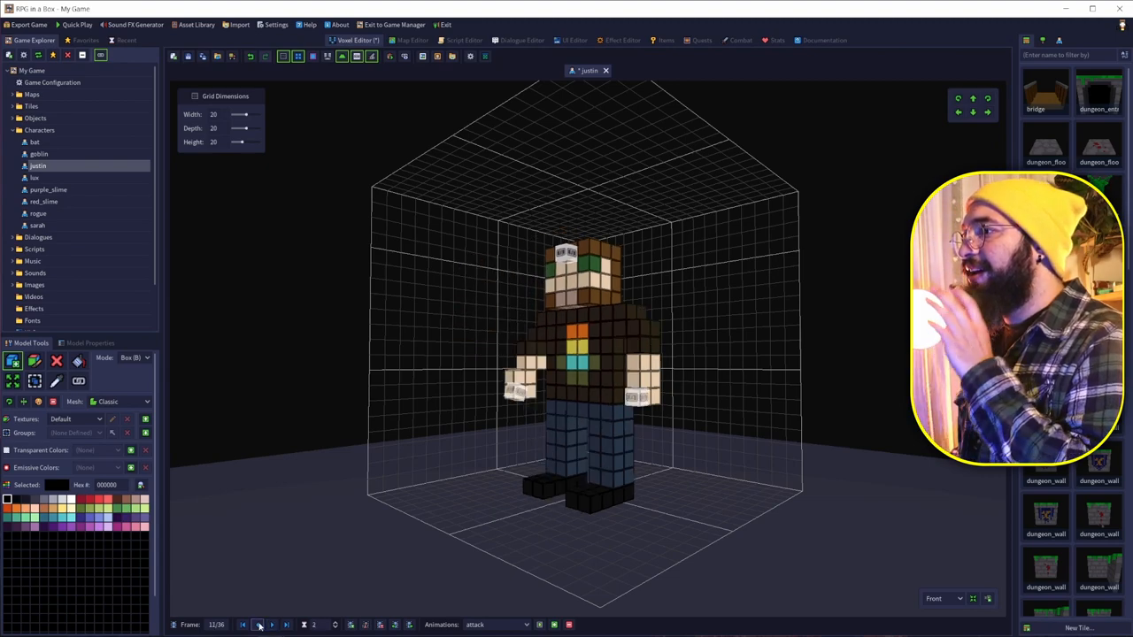
left_click(258, 625)
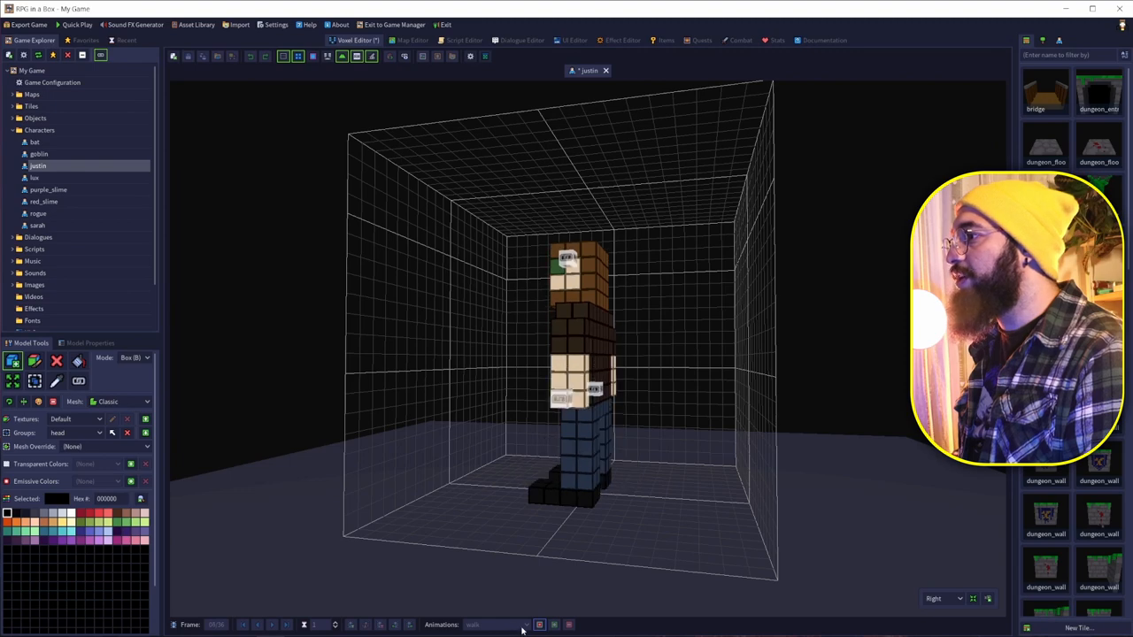
left_click(539, 625)
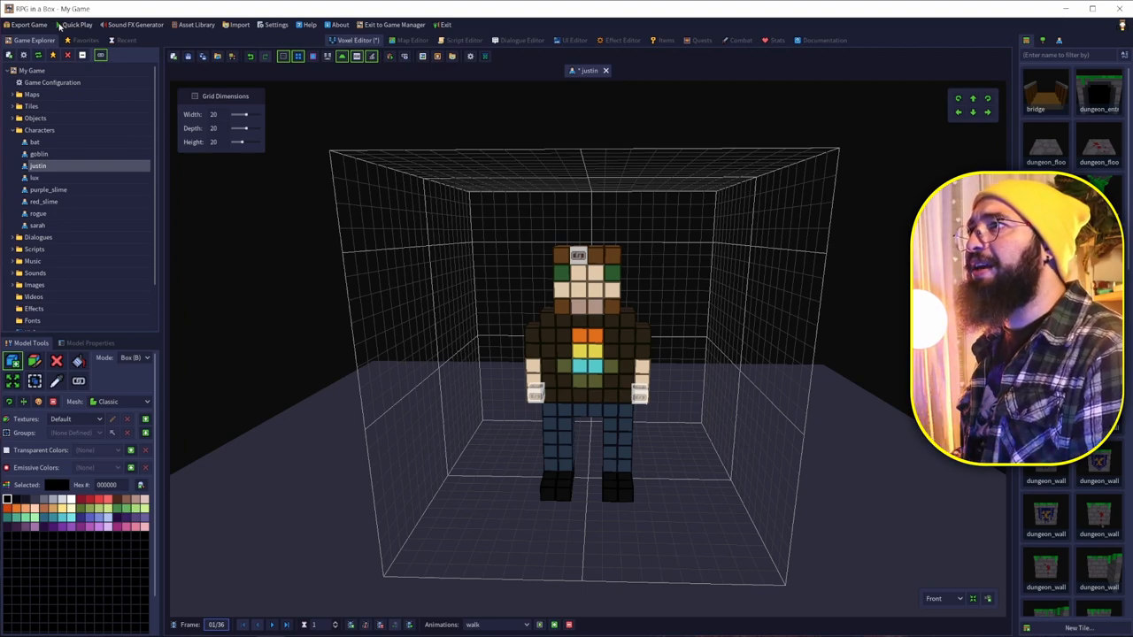
left_click(78, 25)
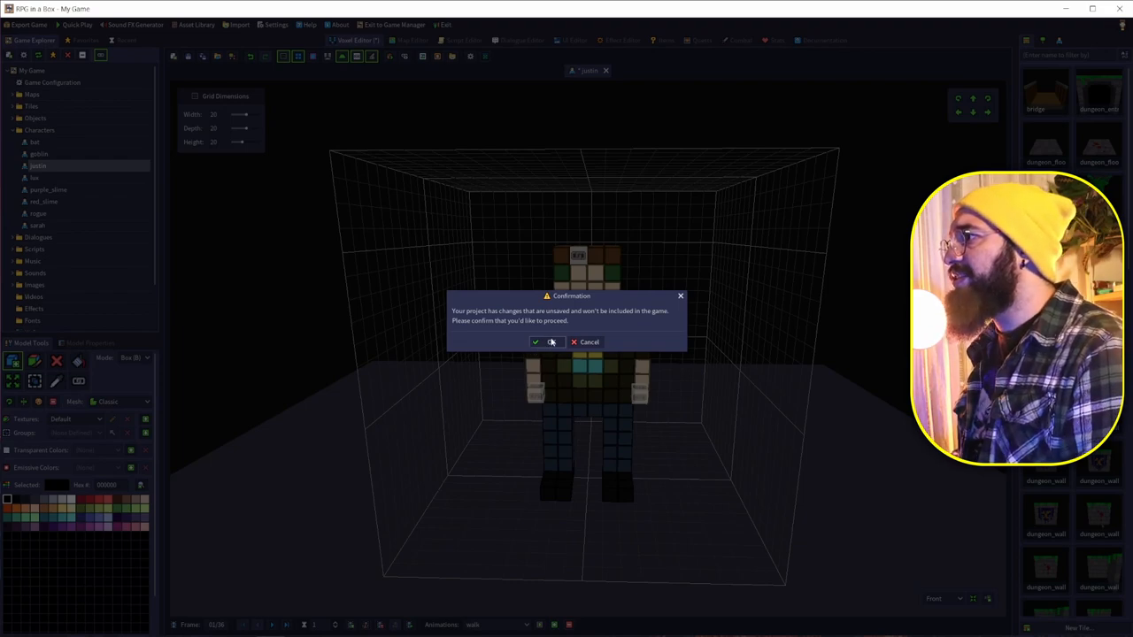
left_click(538, 343)
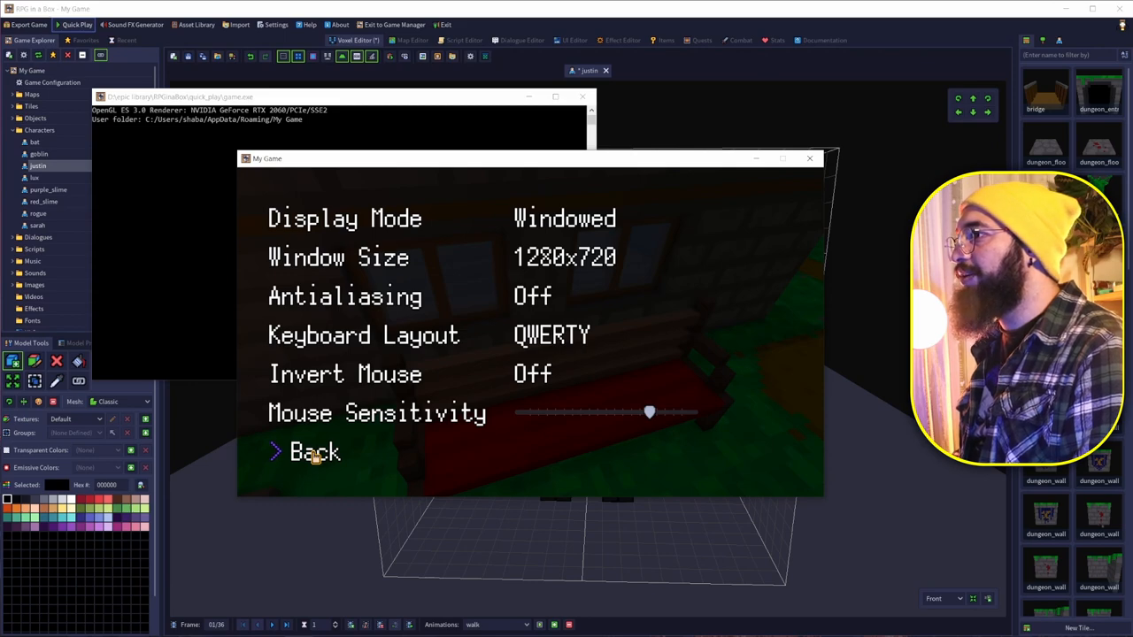
left_click(313, 452)
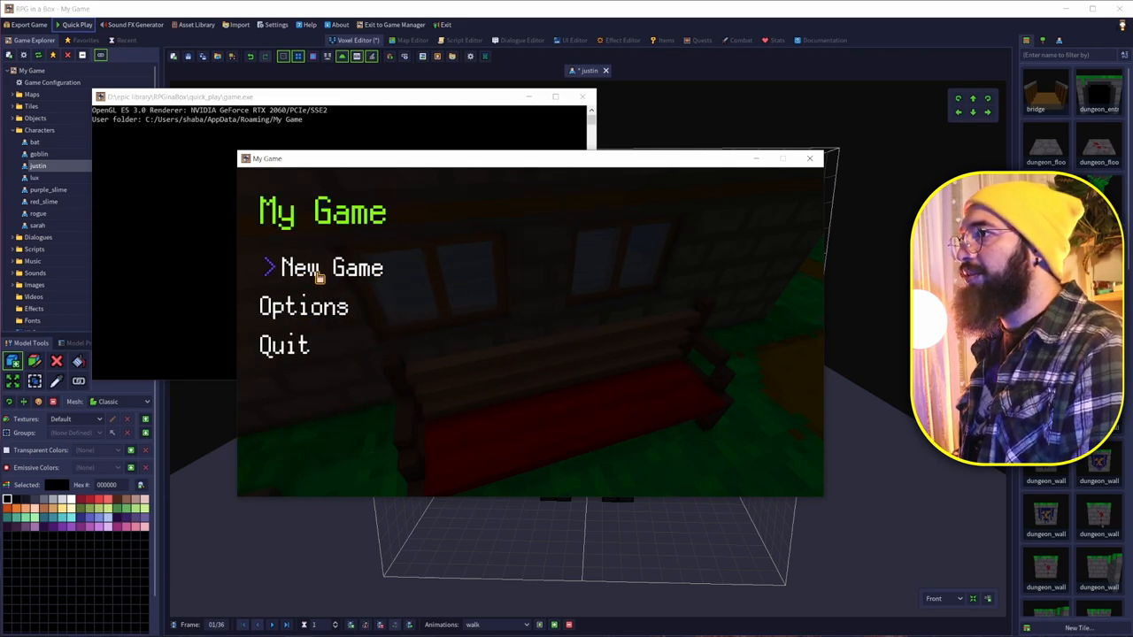
left_click(330, 267)
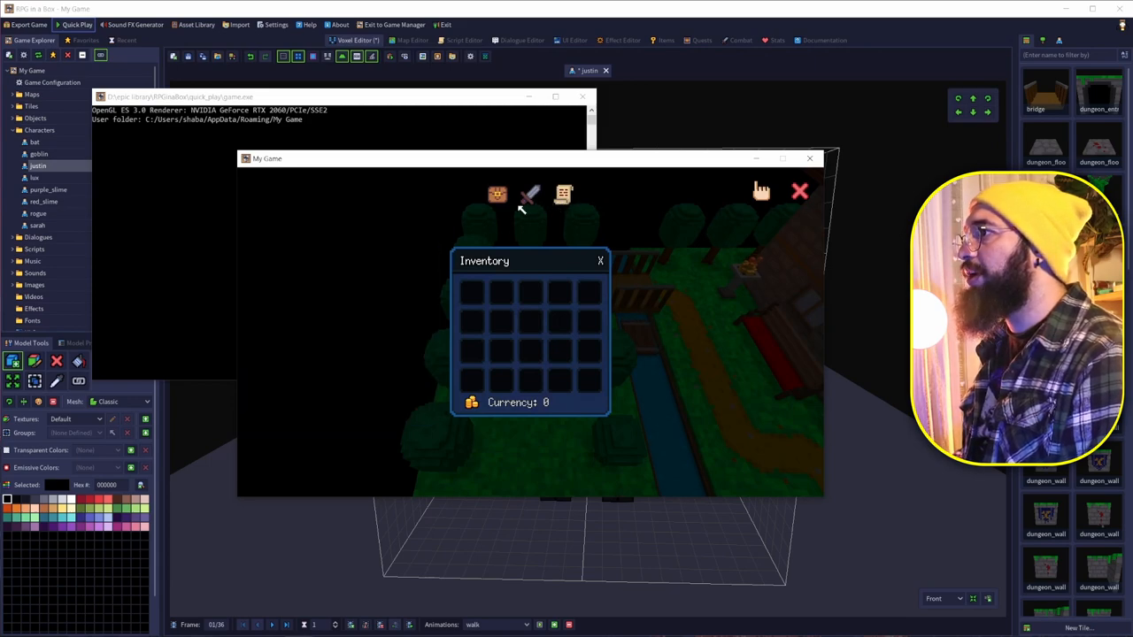
left_click(807, 158)
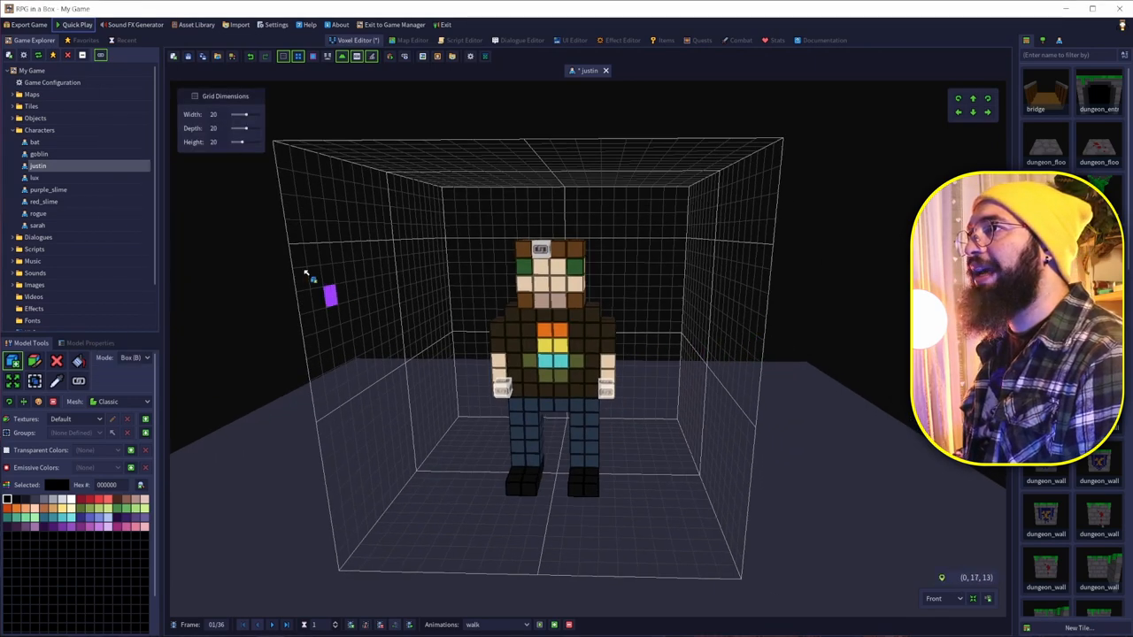
Load the overworld map, add a path strip right of the house, and launch Quick Play.
left_click(32, 94)
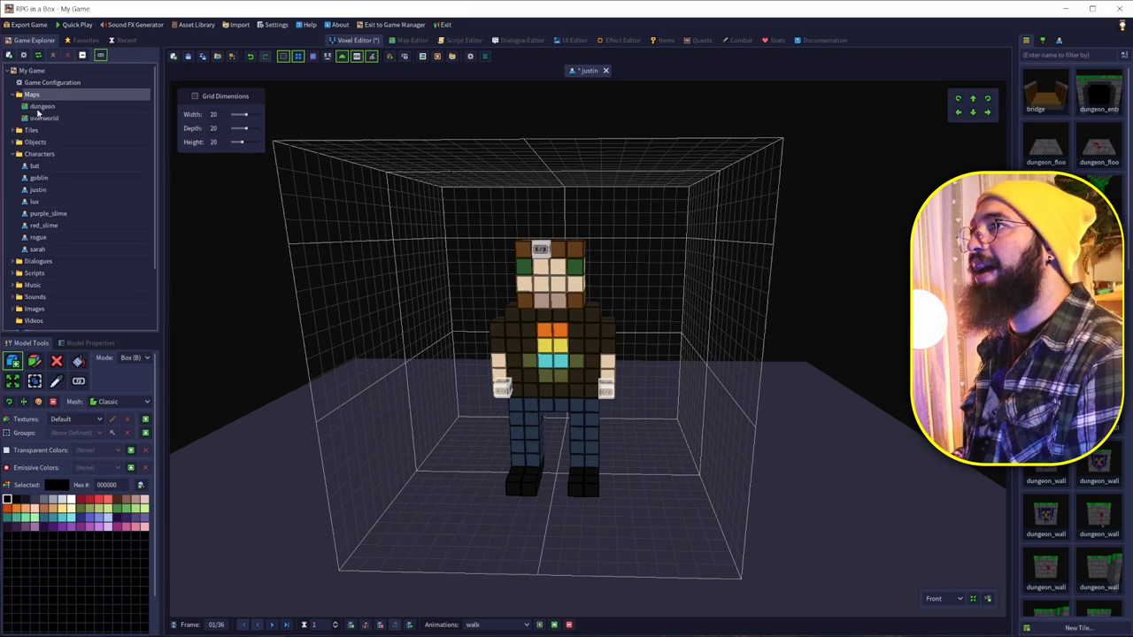
left_click(44, 117)
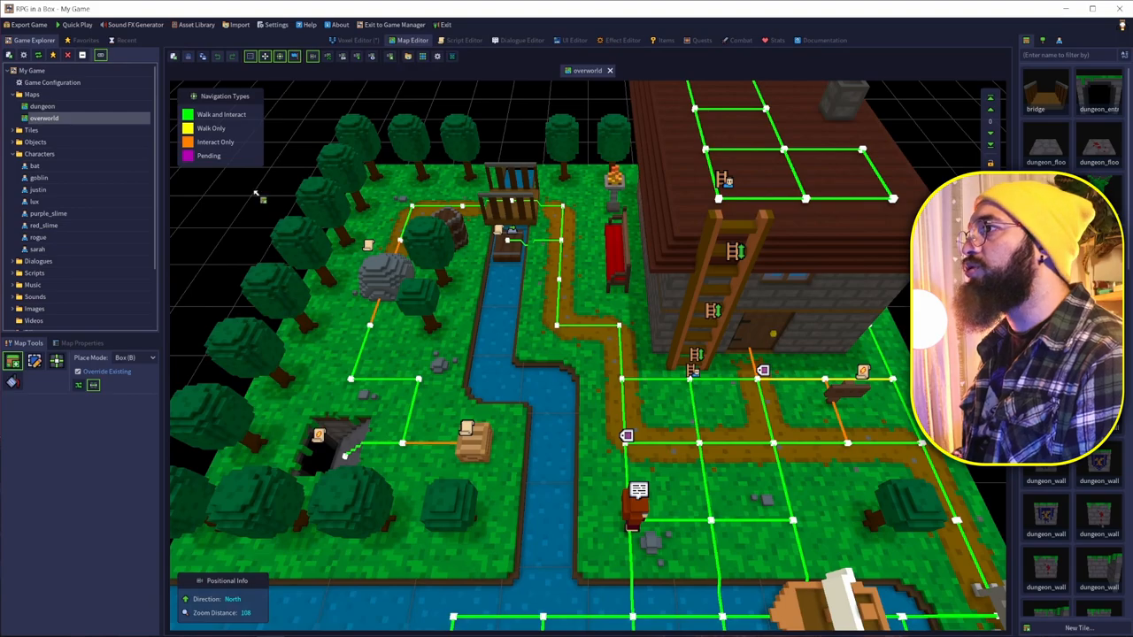
scroll("down", 3)
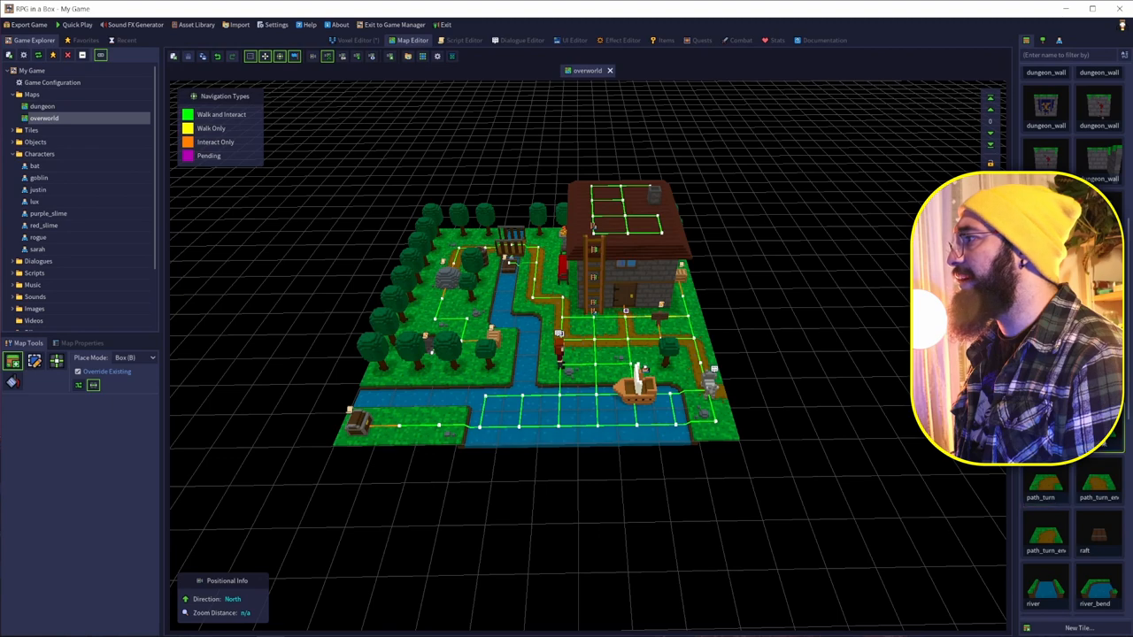
left_click(744, 393)
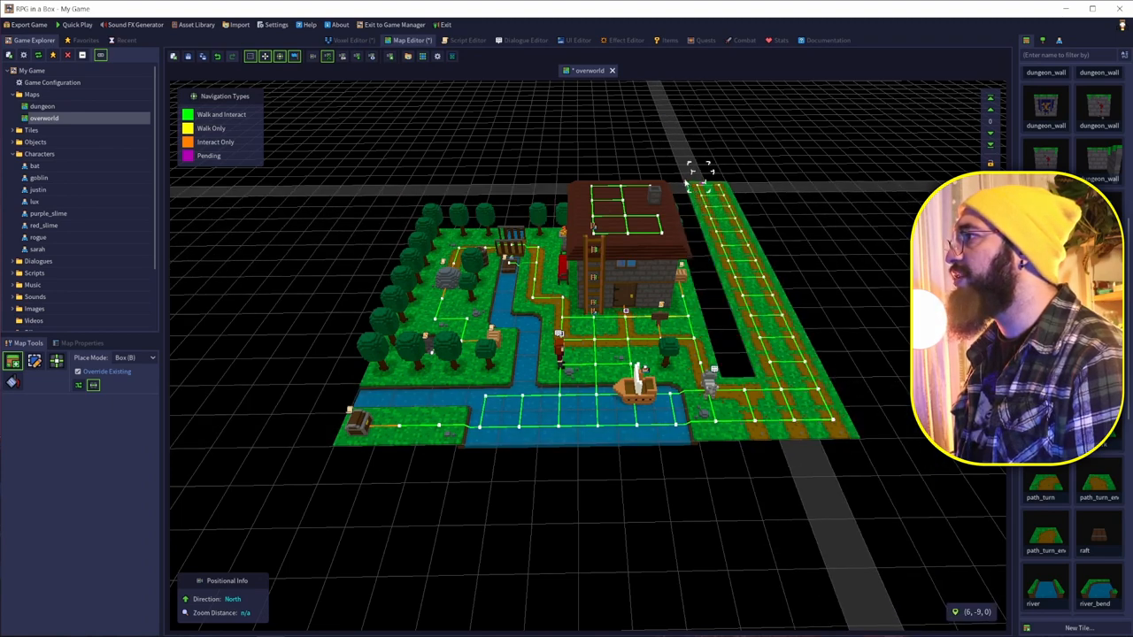
left_click(78, 25)
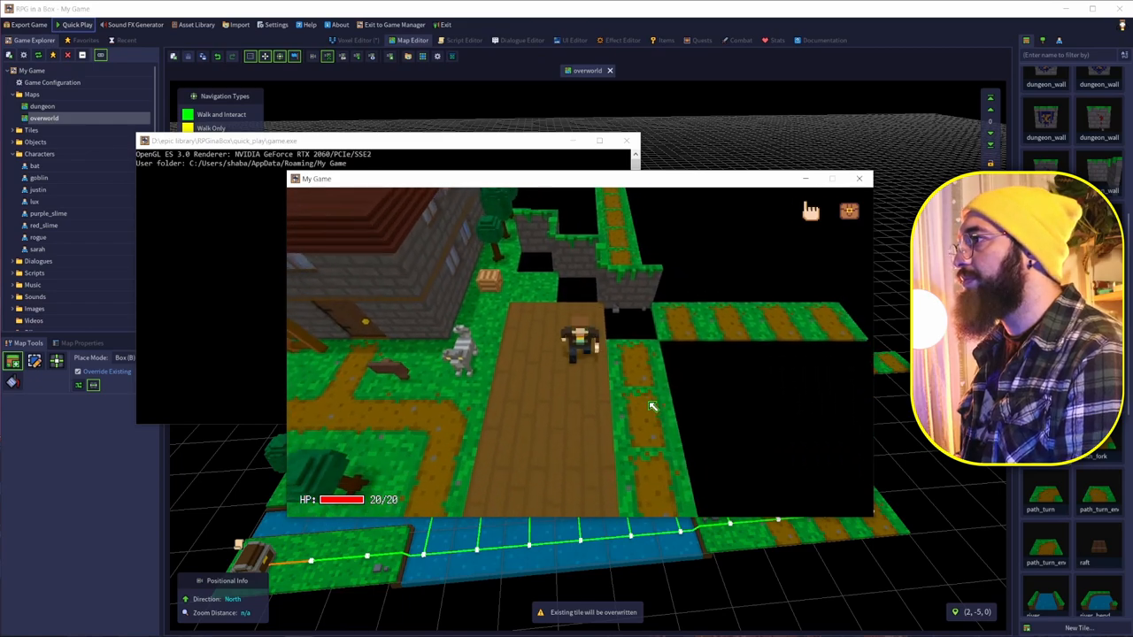
Close the running test game and bring up the startup script in the Script Editor.
left_click(856, 177)
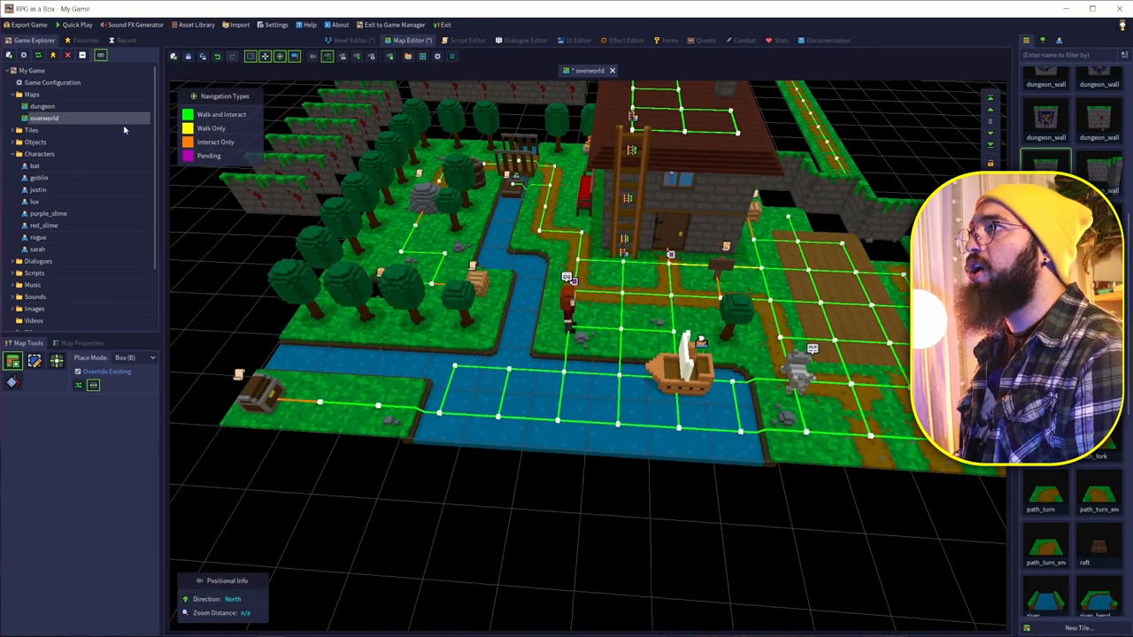
left_click(467, 39)
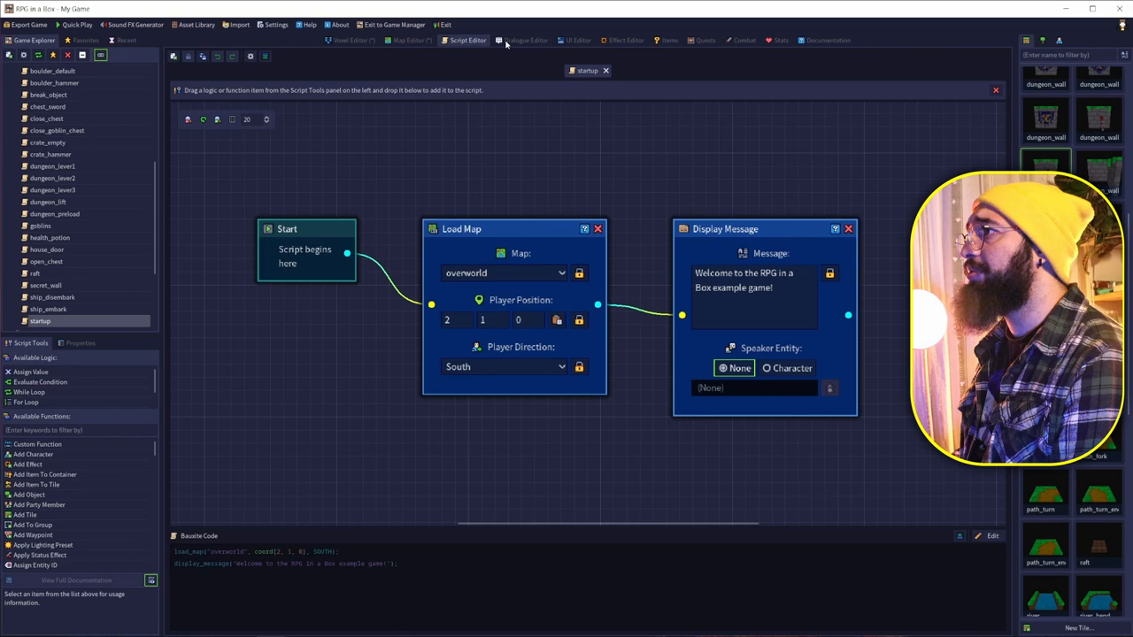
View the gold coins dialogue, then the effects and quests editors.
left_click(524, 39)
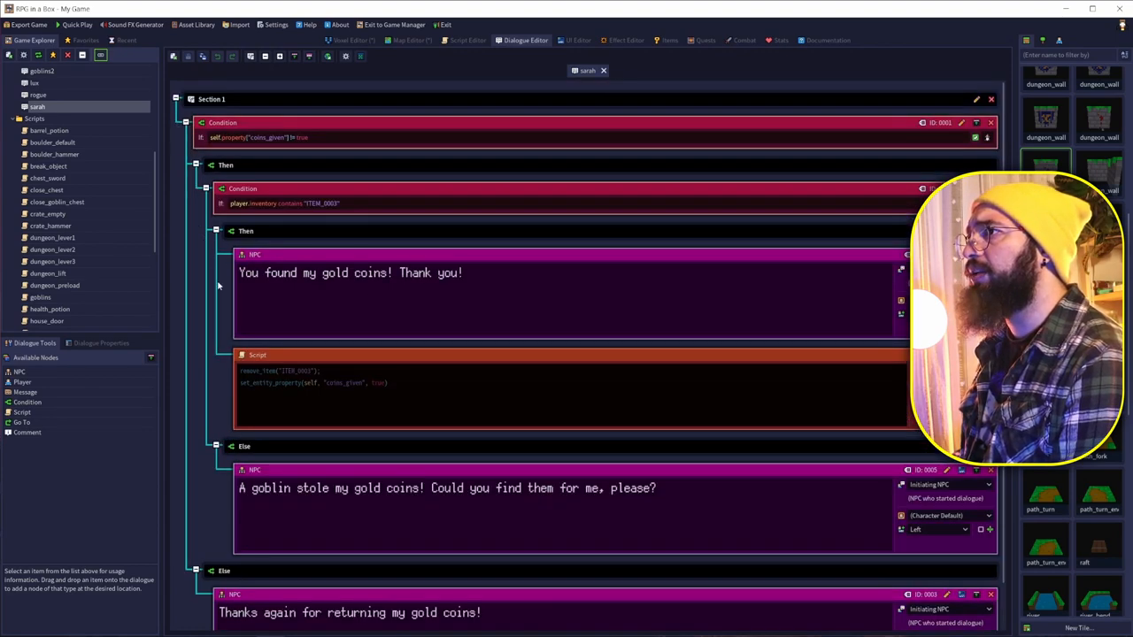
left_click(630, 39)
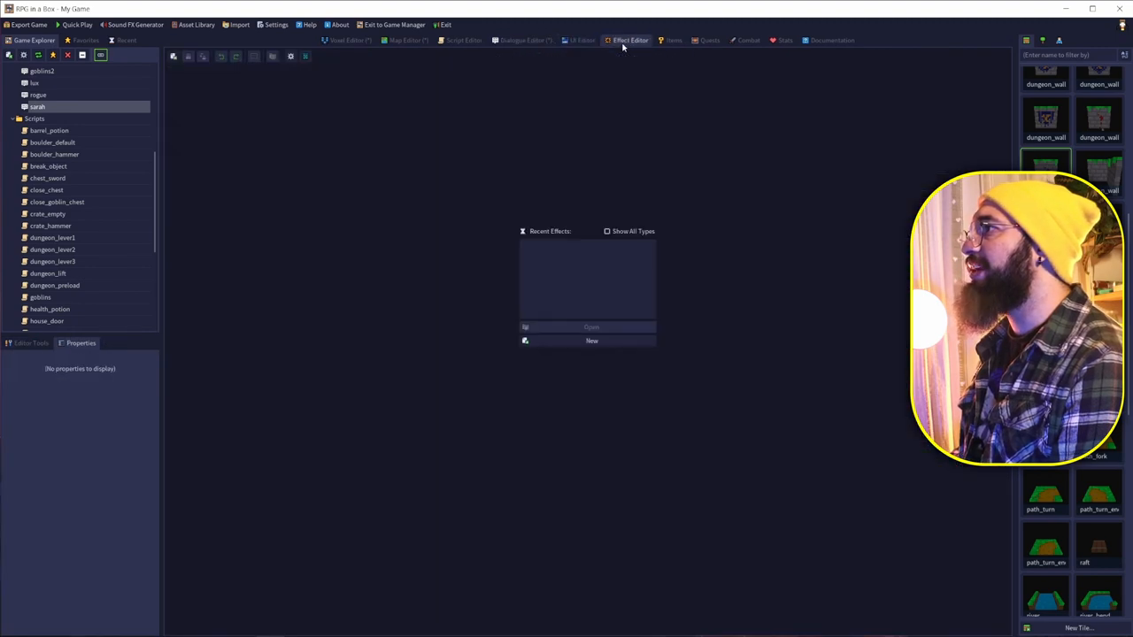
left_click(708, 39)
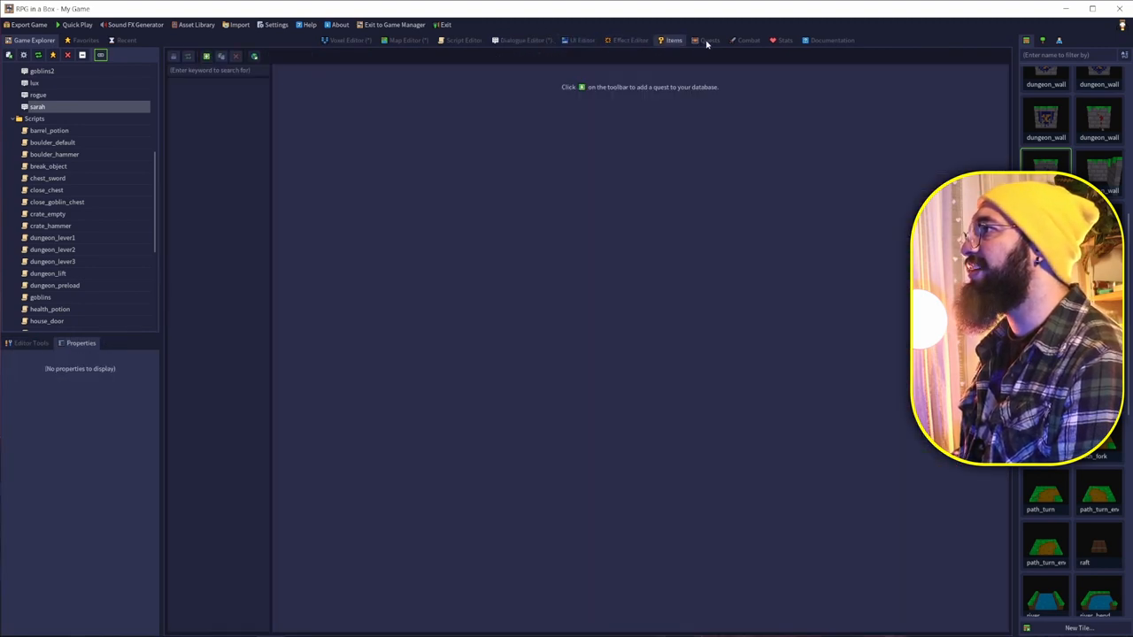
View the combat settings editor and the character model's properties.
left_click(749, 39)
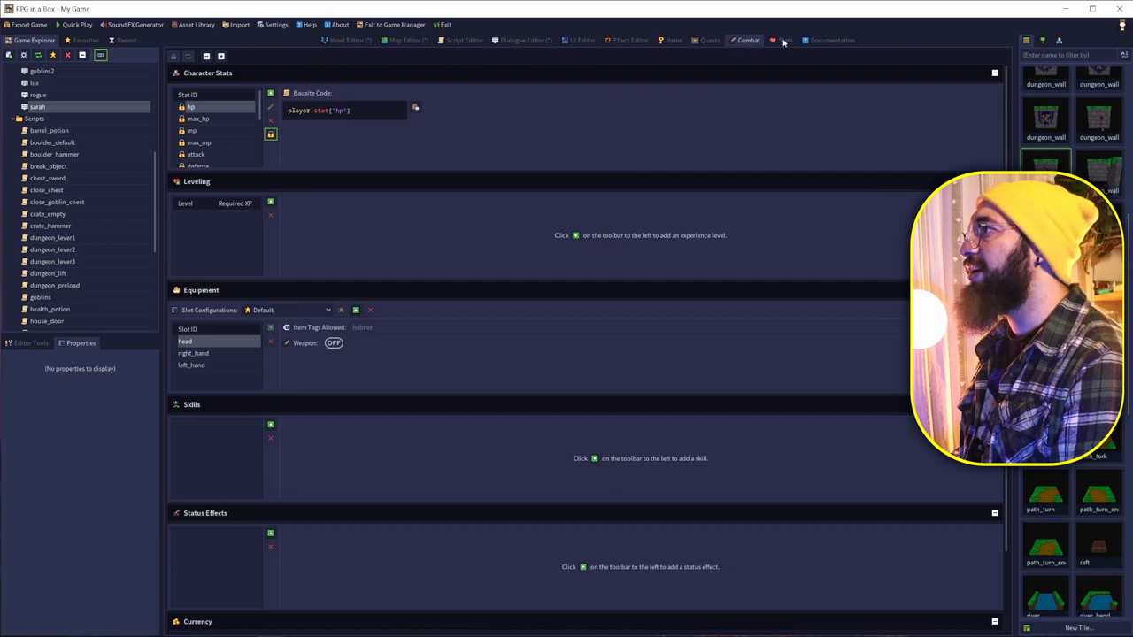
left_click(786, 39)
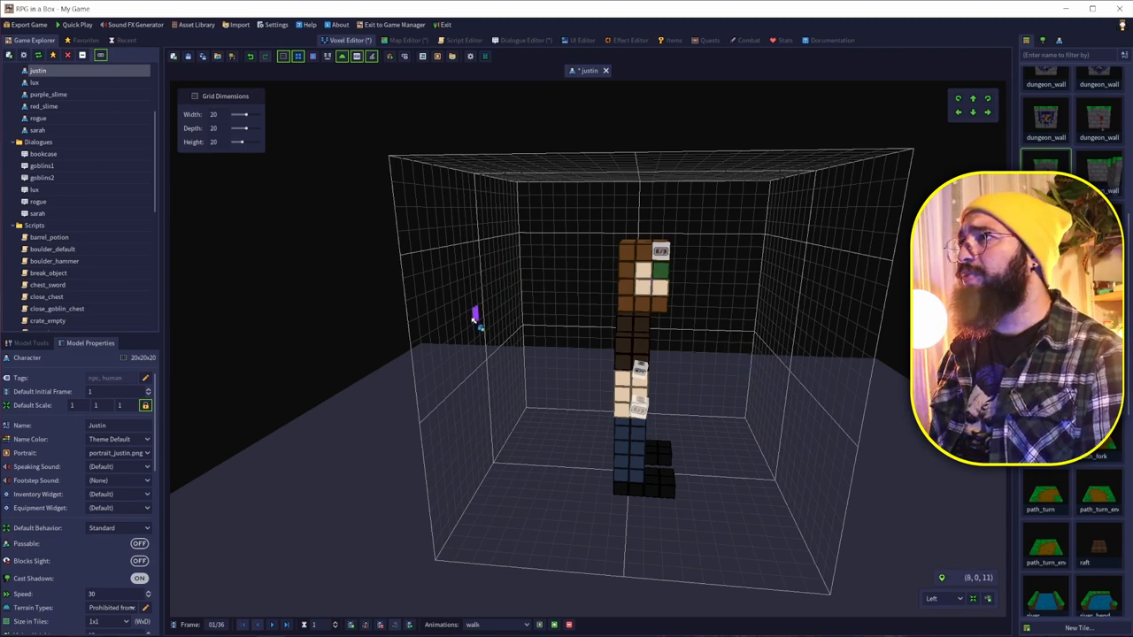
left_click(779, 39)
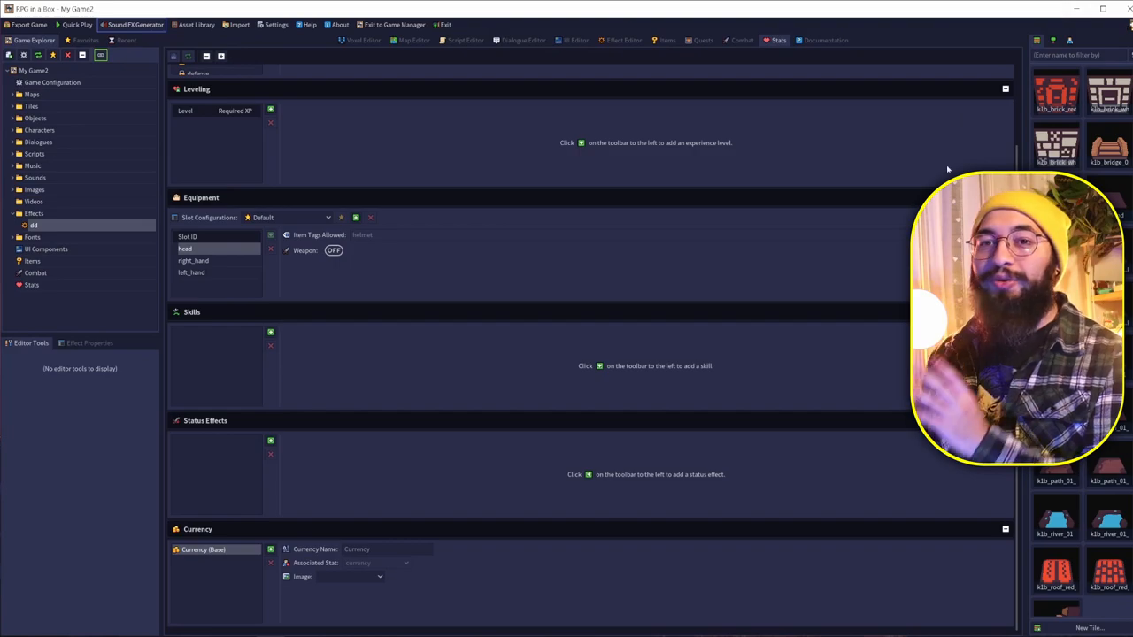